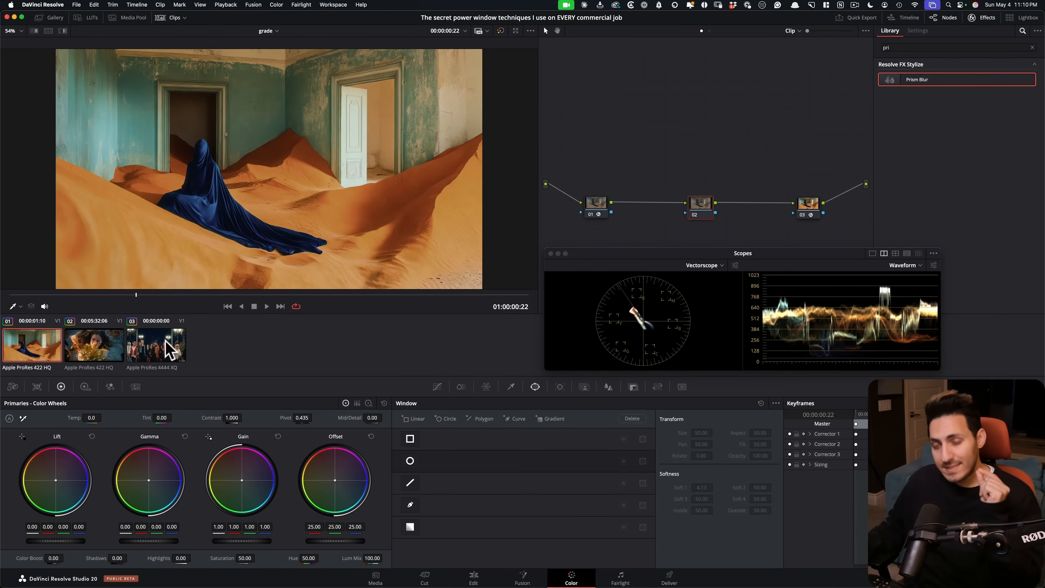
pyautogui.moveTo(317, 383)
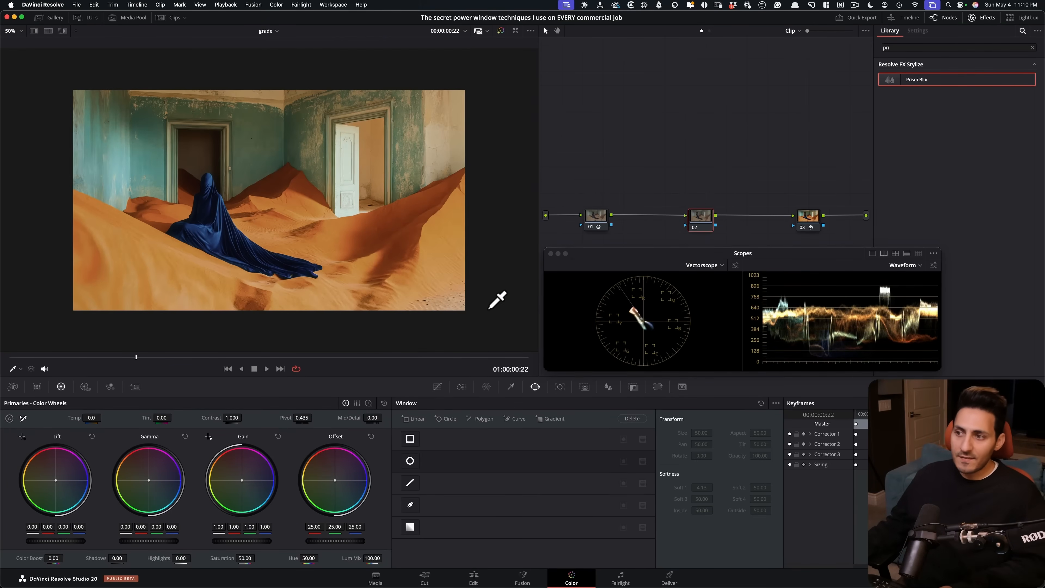
pyautogui.moveTo(692, 363)
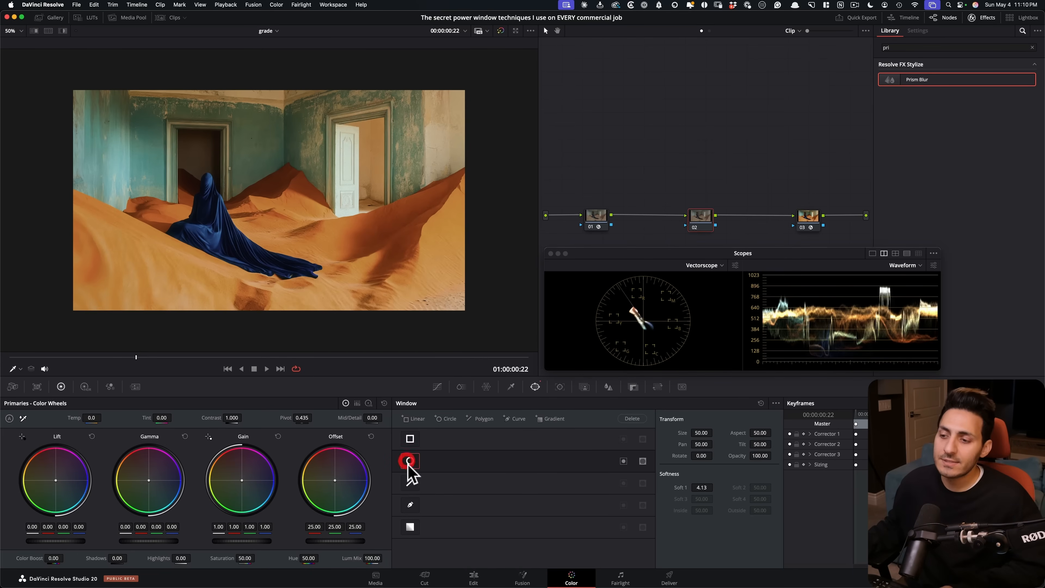
# - Show the Power Window outline over the viewer image
pyautogui.click(20, 368)
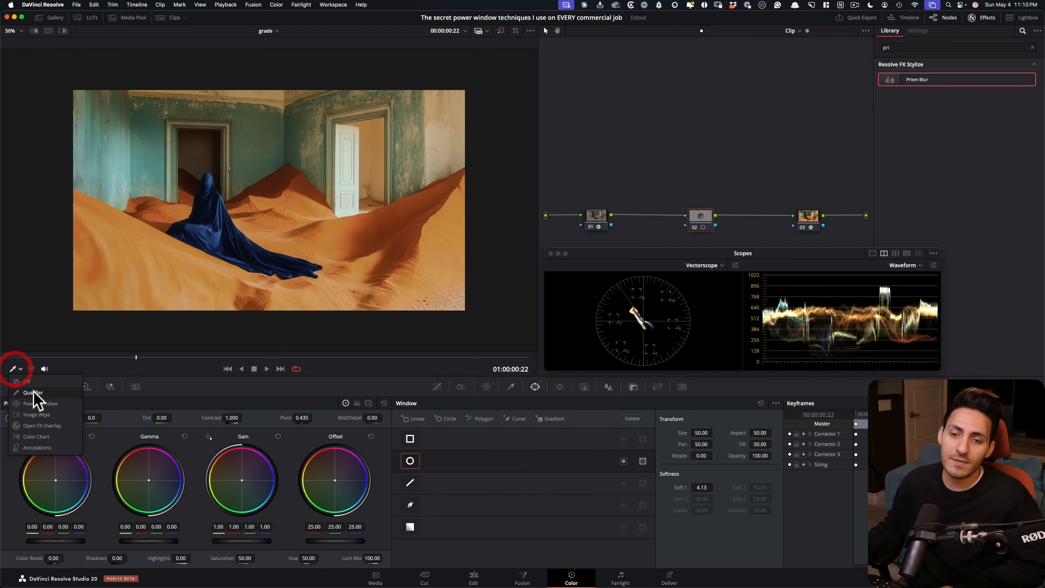
pyautogui.click(32, 393)
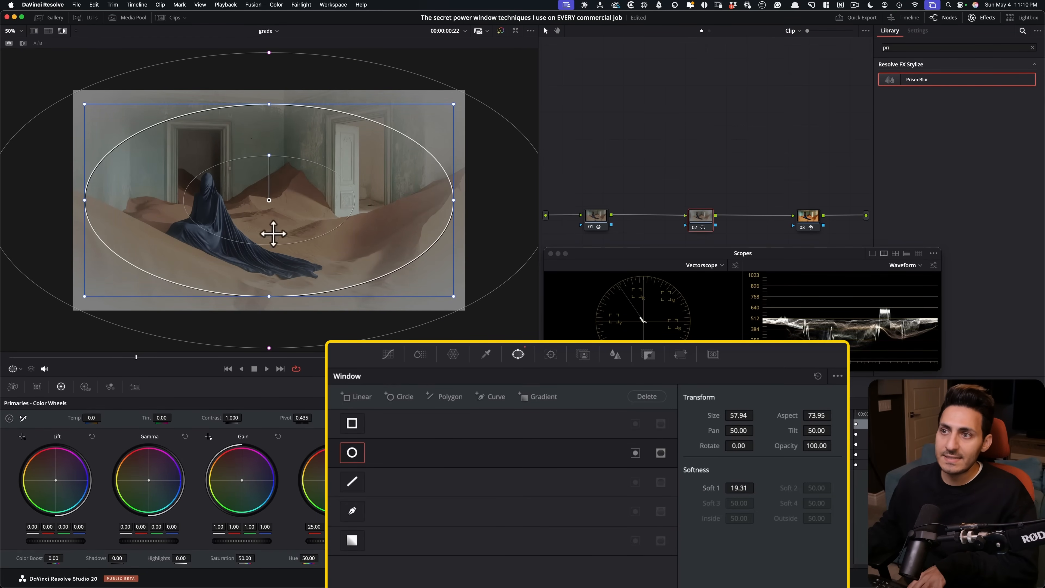
pyautogui.moveTo(629, 473)
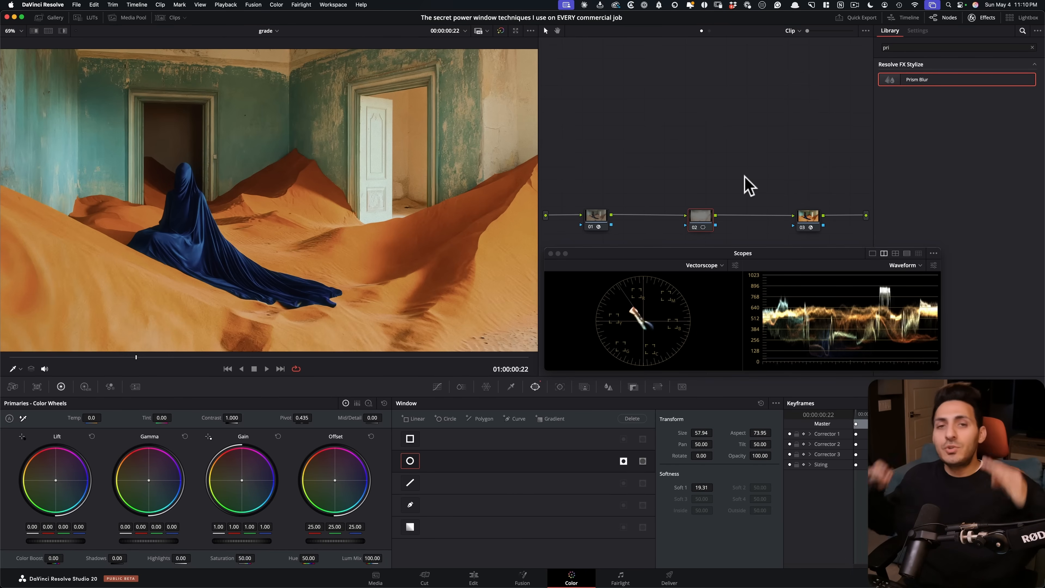
pyautogui.moveTo(865, 362)
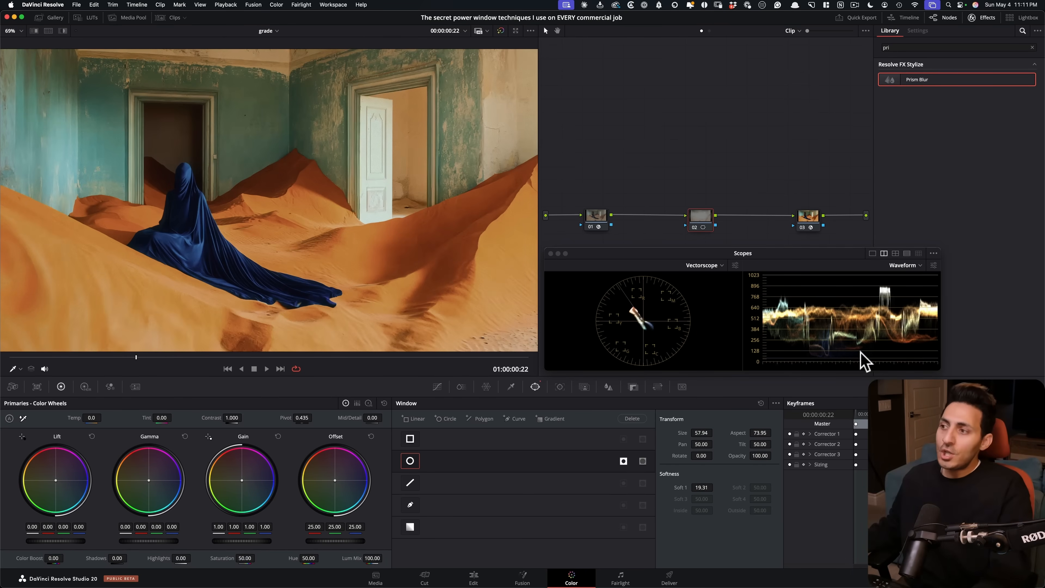
# - Switch the scope to Waveform and lower node 02's master gamma to -0.06
pyautogui.click(590, 188)
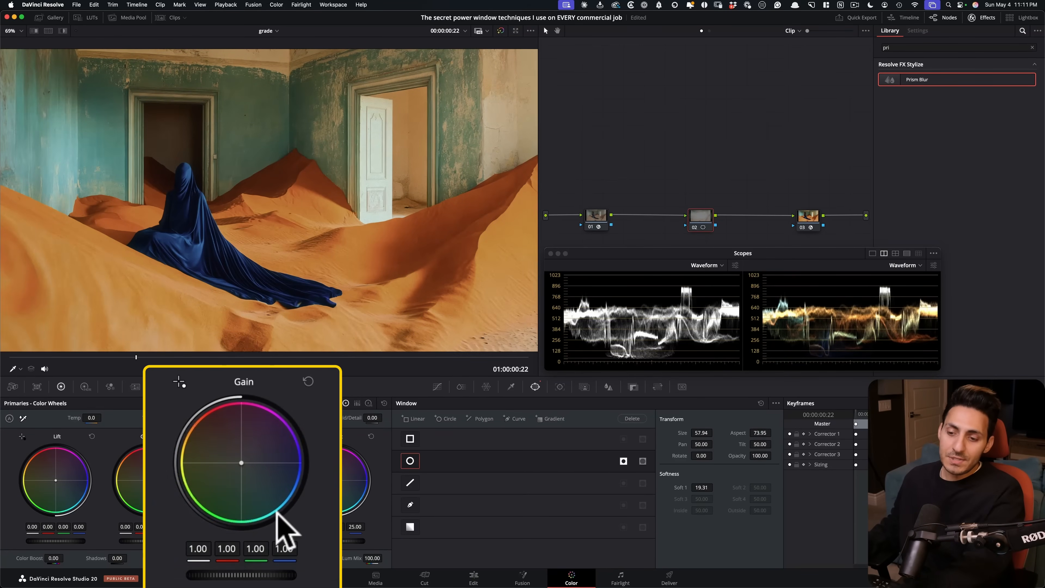
pyautogui.moveTo(287, 526); pyautogui.dragTo(353, 473)
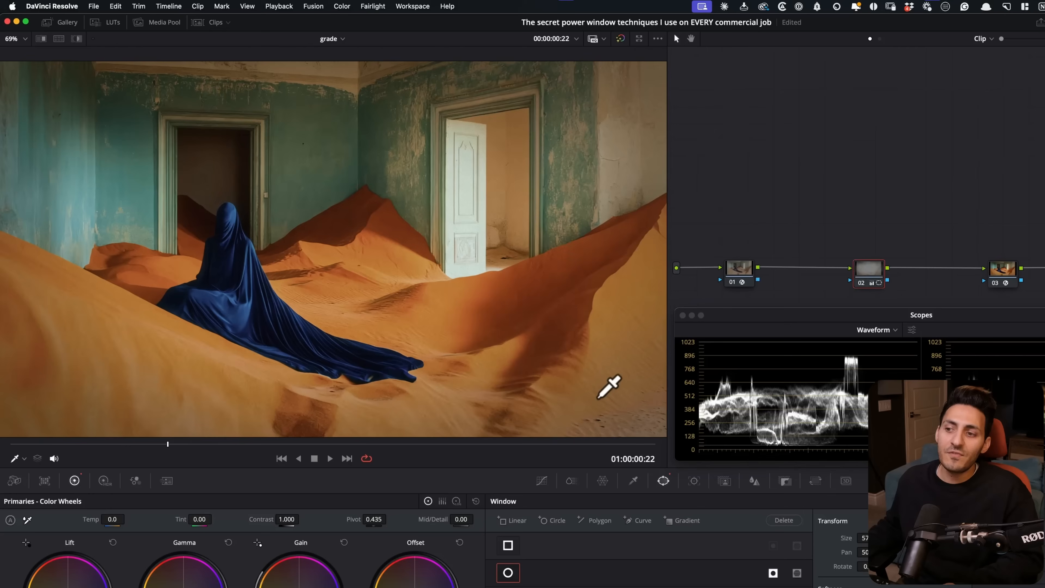
pyautogui.moveTo(703, 360)
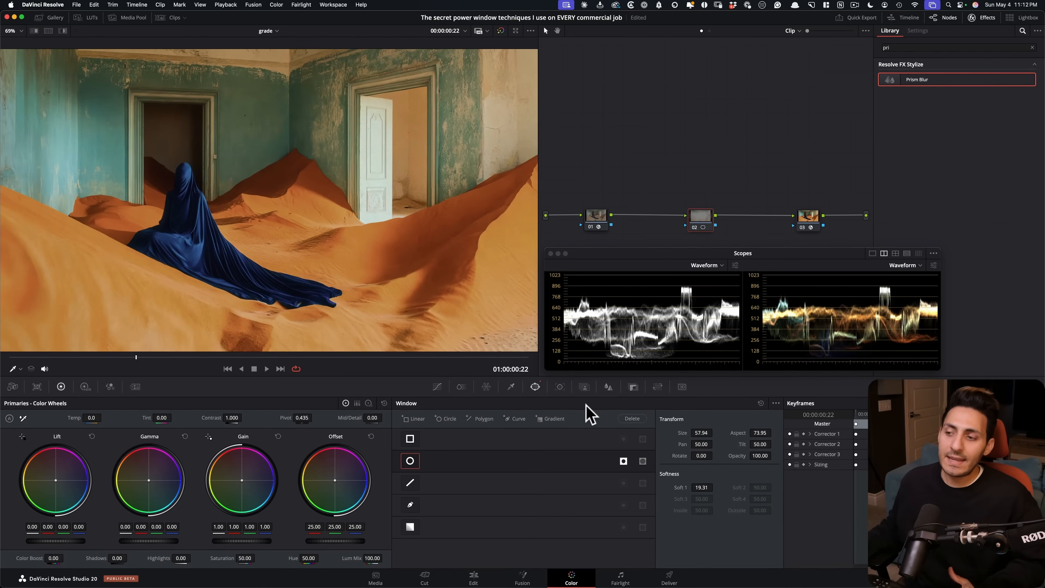
pyautogui.click(437, 386)
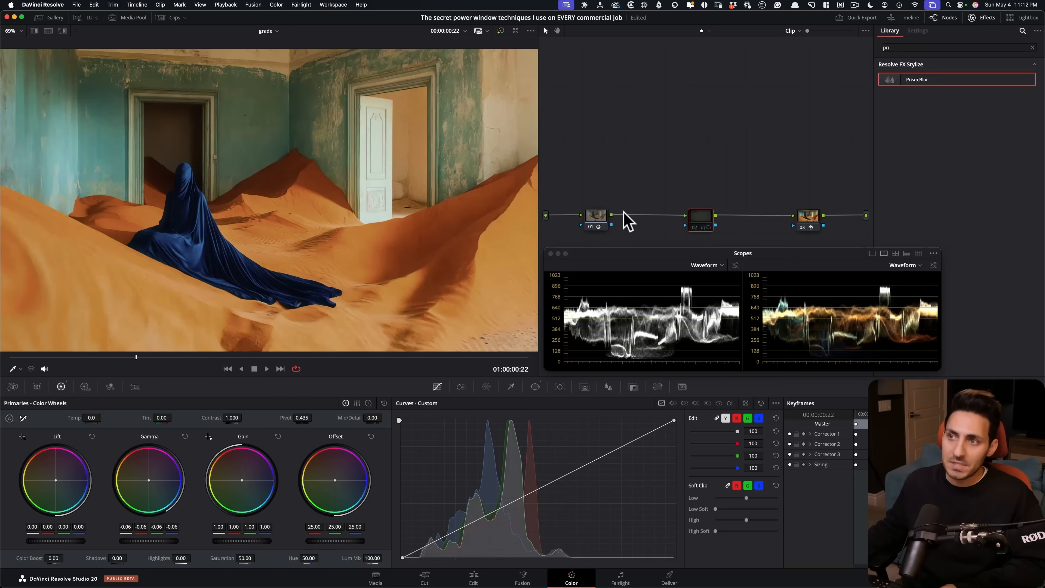
# - Grab a still of the grade, then reset node 02's grade to clear the gamma change
pyautogui.click(54, 17)
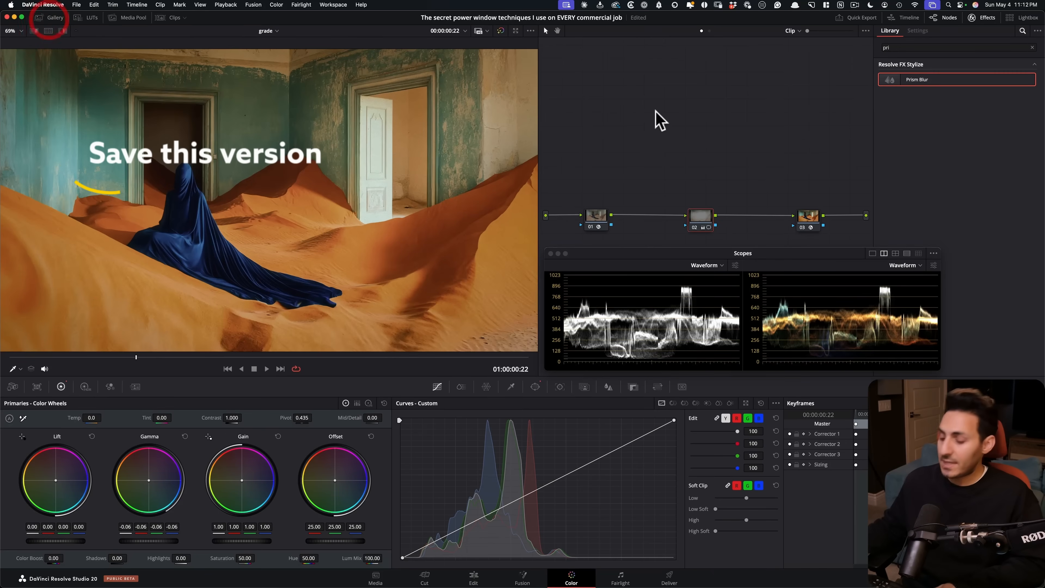
pyautogui.rightClick(693, 214)
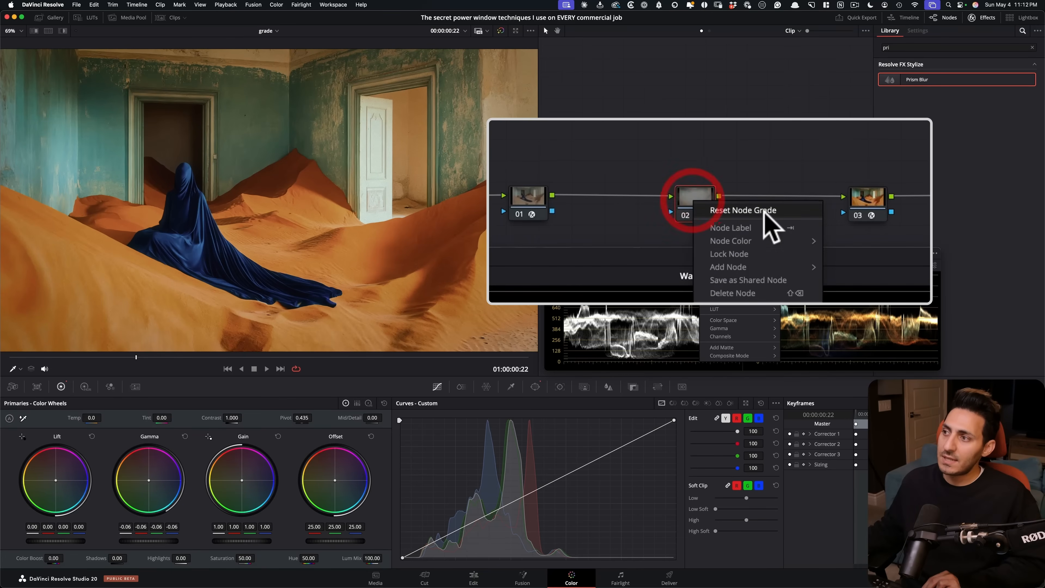
pyautogui.click(742, 210)
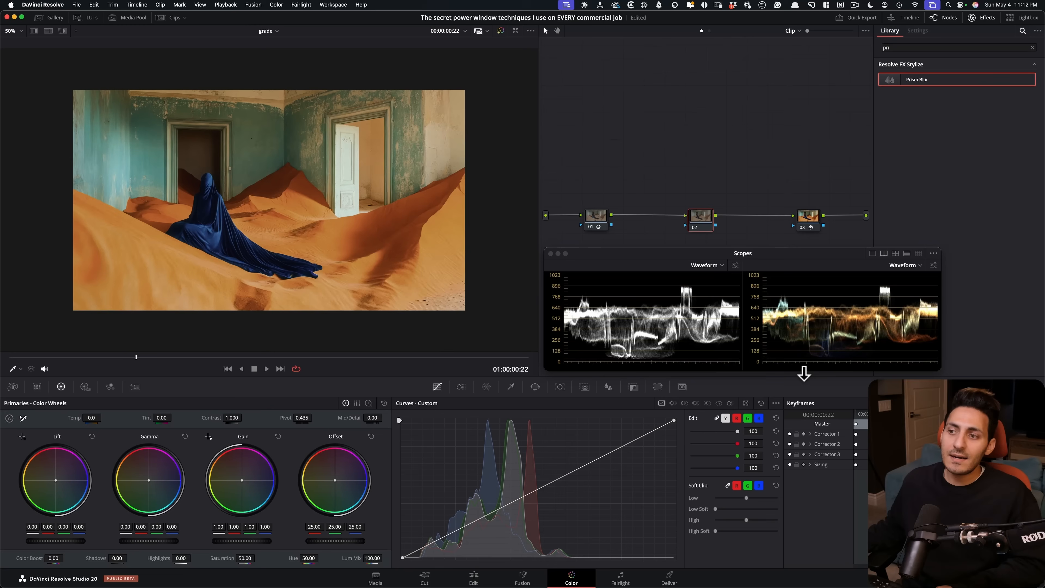
pyautogui.moveTo(807, 357)
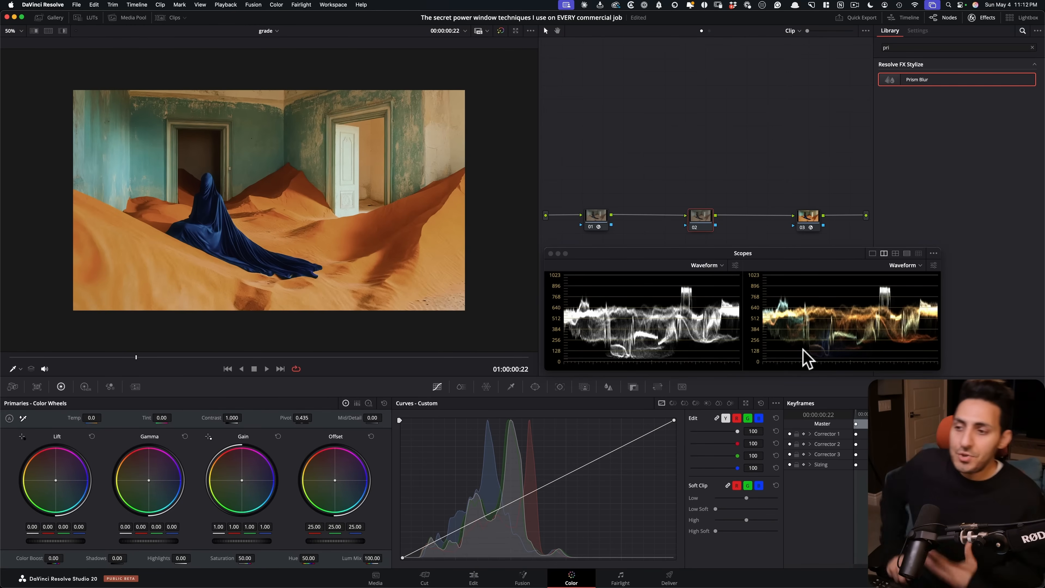
# - Draw a Curve window on node 02 as a diagonal band toward the right doorway
pyautogui.click(535, 386)
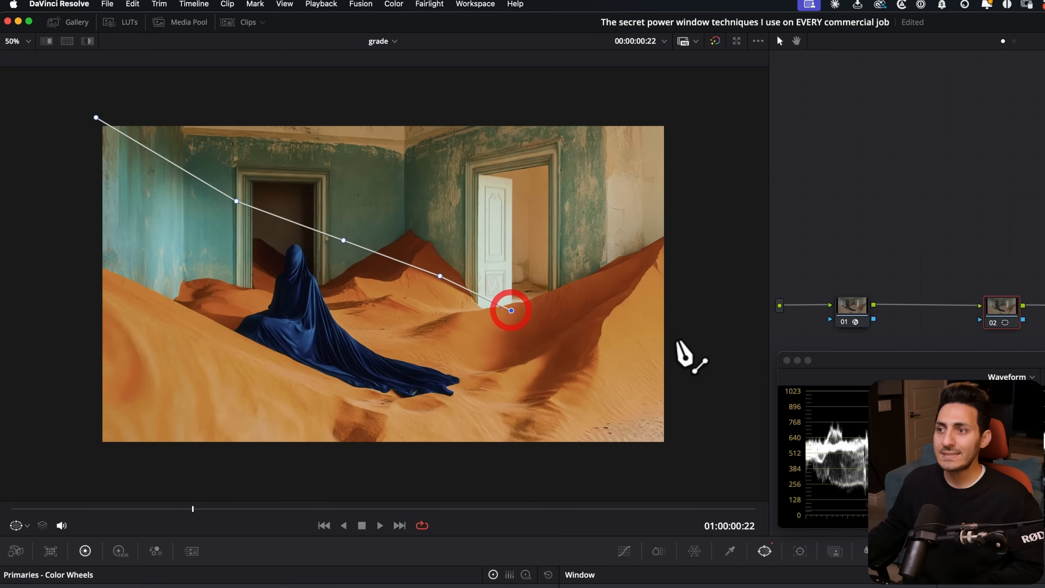
pyautogui.moveTo(511, 310); pyautogui.dragTo(600, 485)
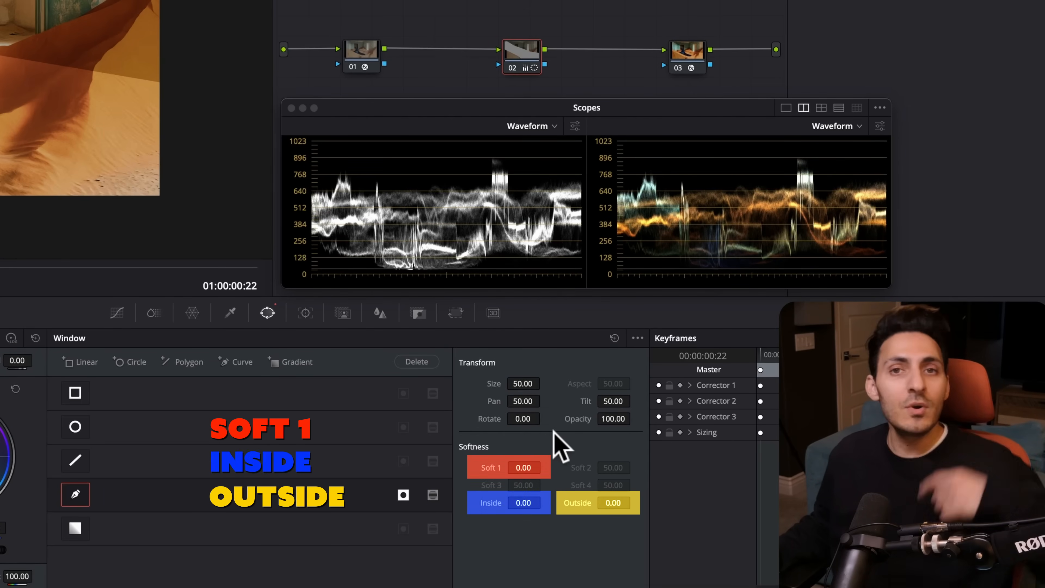
pyautogui.moveTo(323, 413)
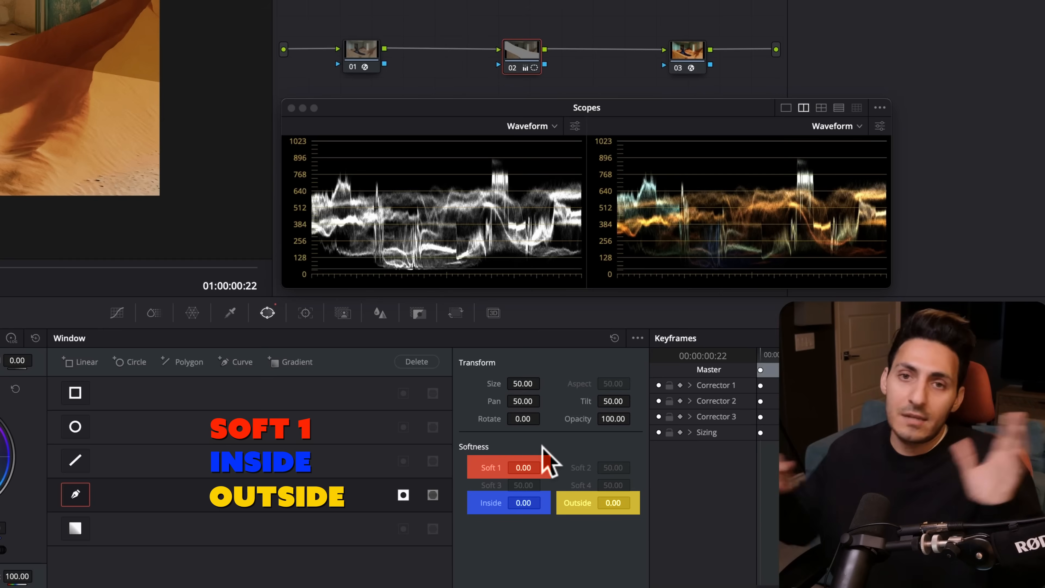
pyautogui.moveTo(473, 400)
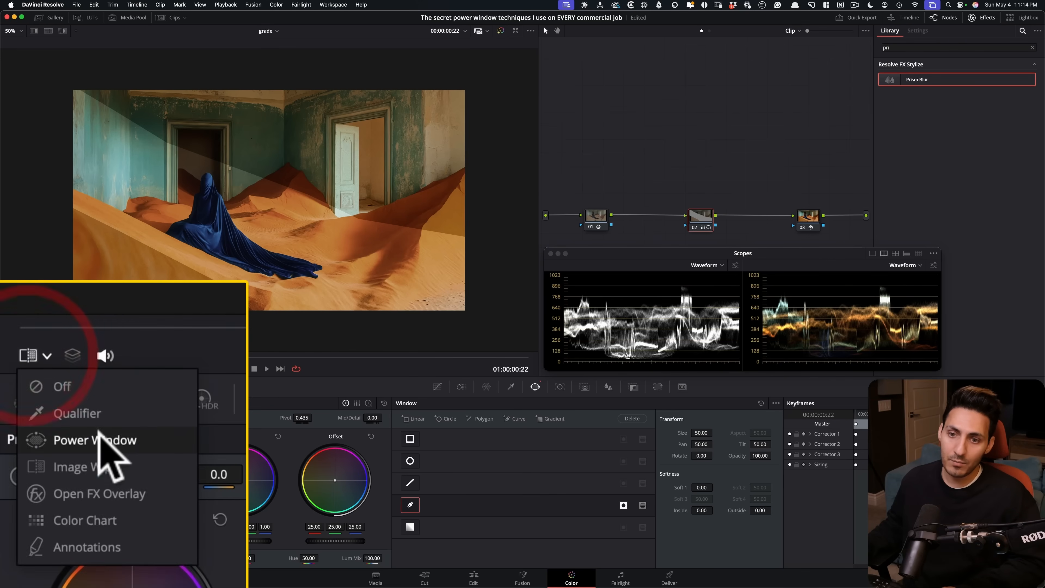
# - Show the window overlay and set inside softness 5.78, outside softness 12.54
pyautogui.click(94, 439)
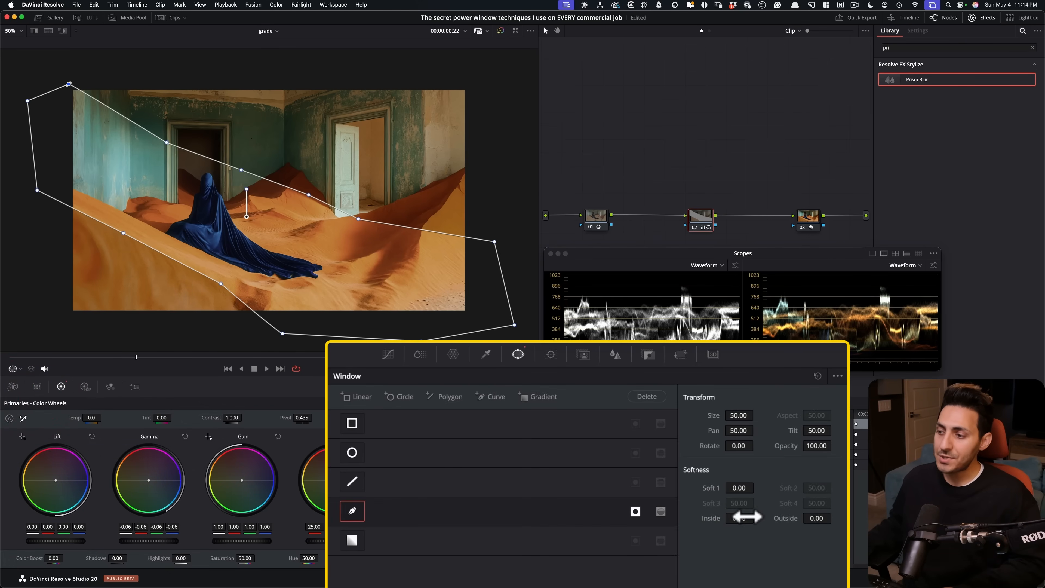
pyautogui.moveTo(738, 517); pyautogui.dragTo(752, 518)
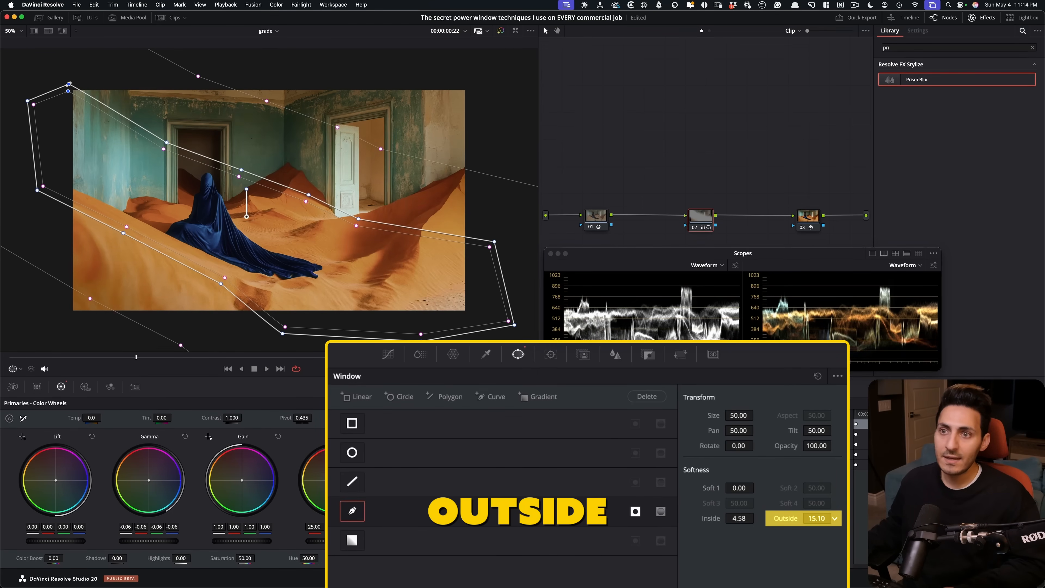
pyautogui.moveTo(803, 518); pyautogui.dragTo(816, 517)
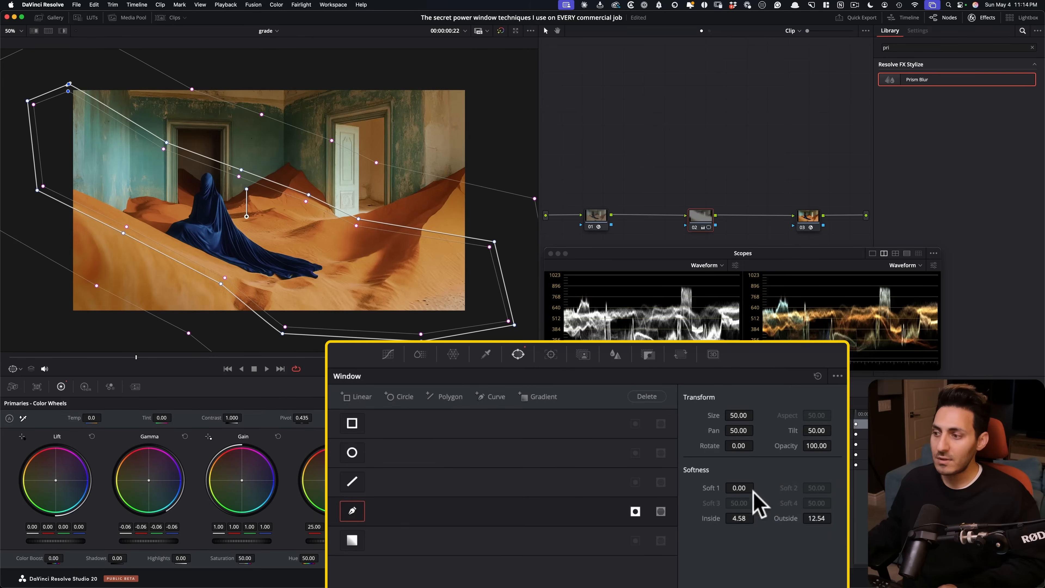
pyautogui.moveTo(739, 517); pyautogui.dragTo(743, 518)
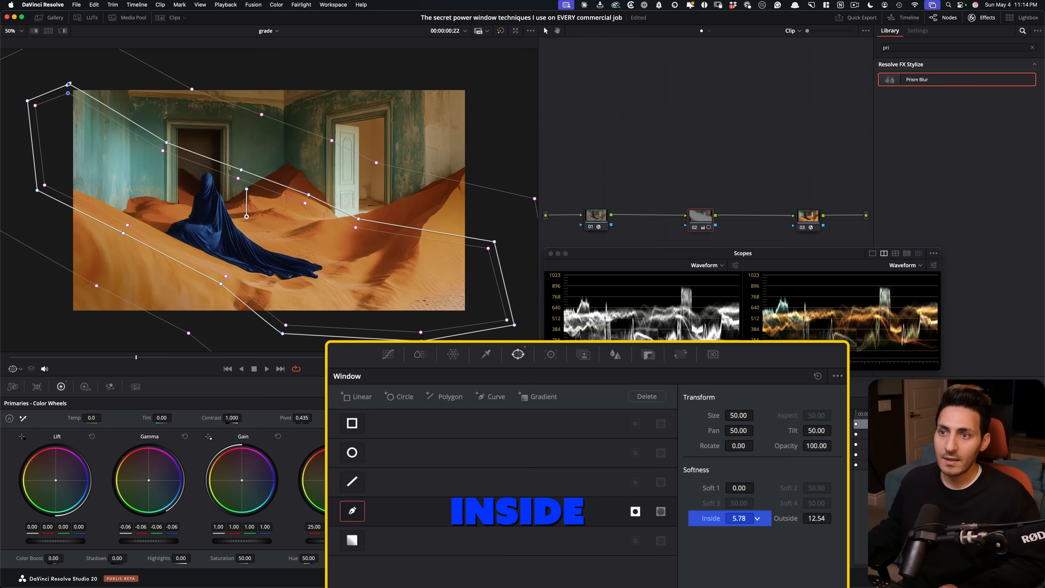
pyautogui.click(785, 517)
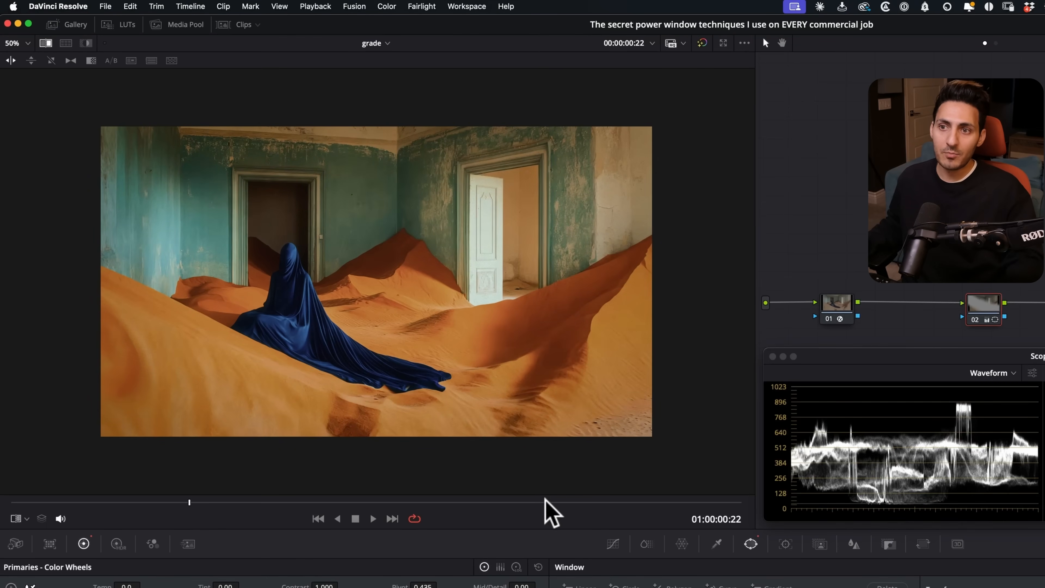
pyautogui.moveTo(421, 405)
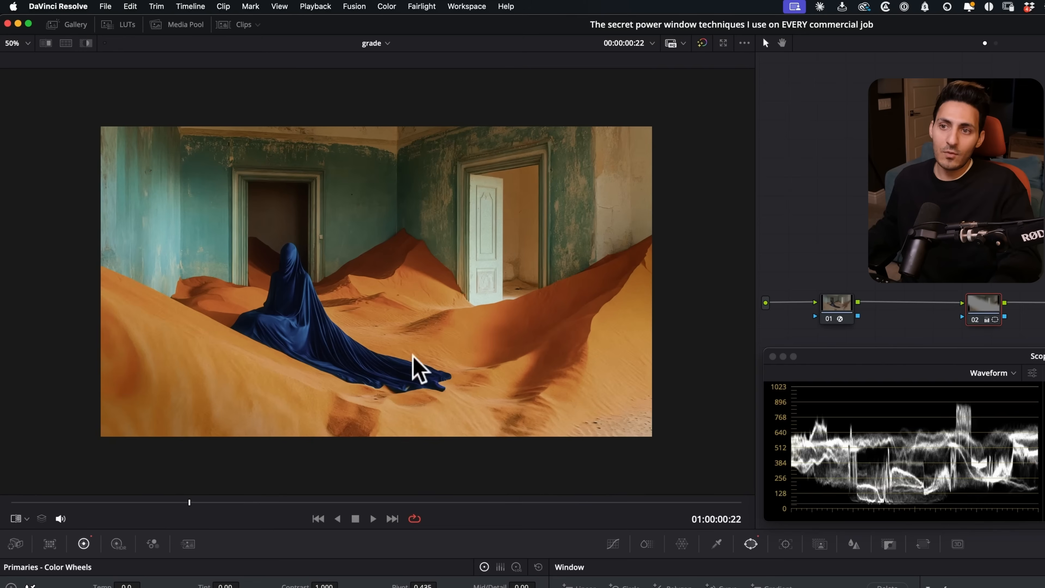
pyautogui.moveTo(140, 170)
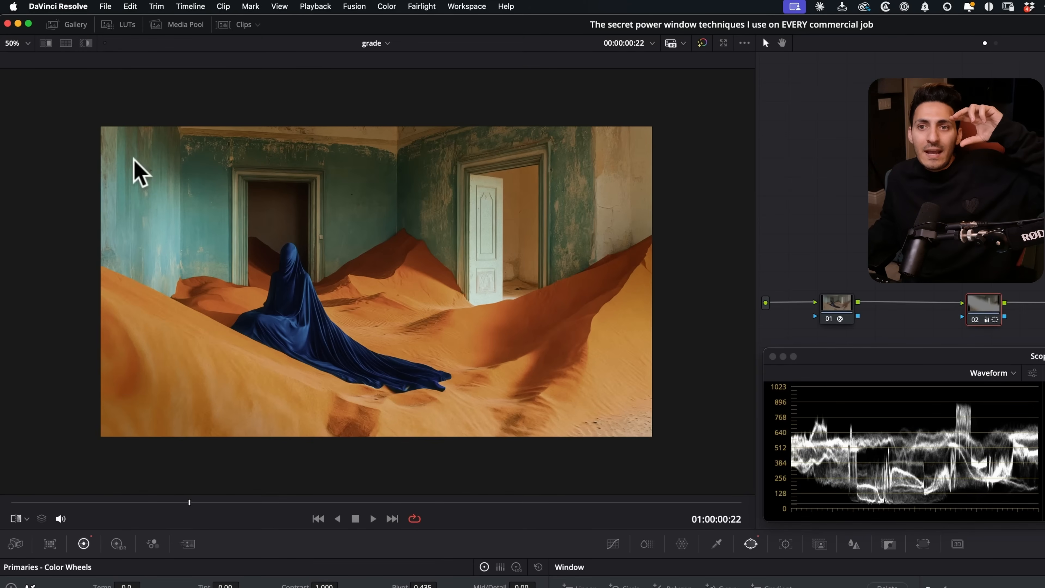
pyautogui.moveTo(160, 267)
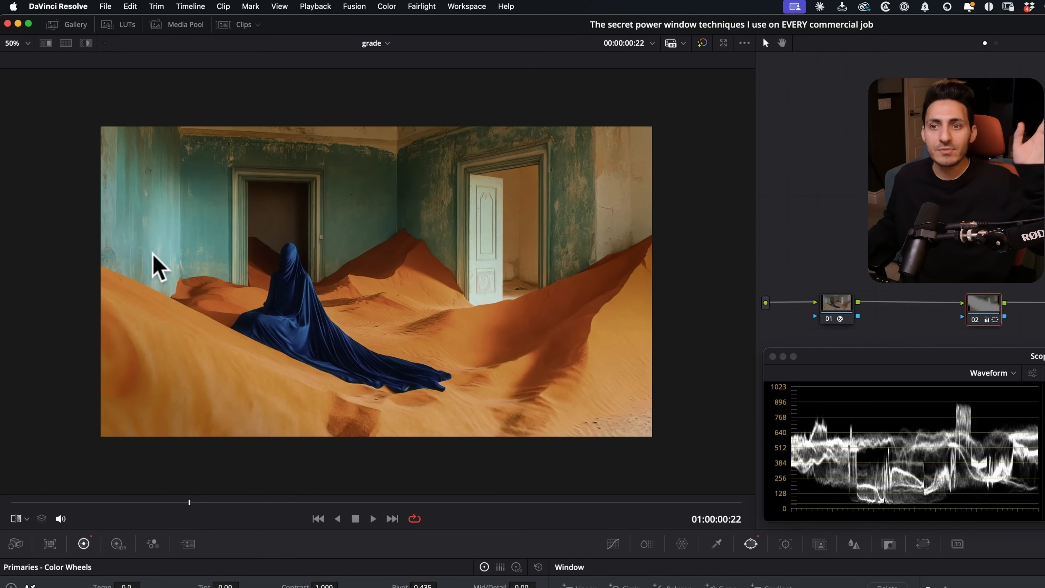
pyautogui.moveTo(410, 320)
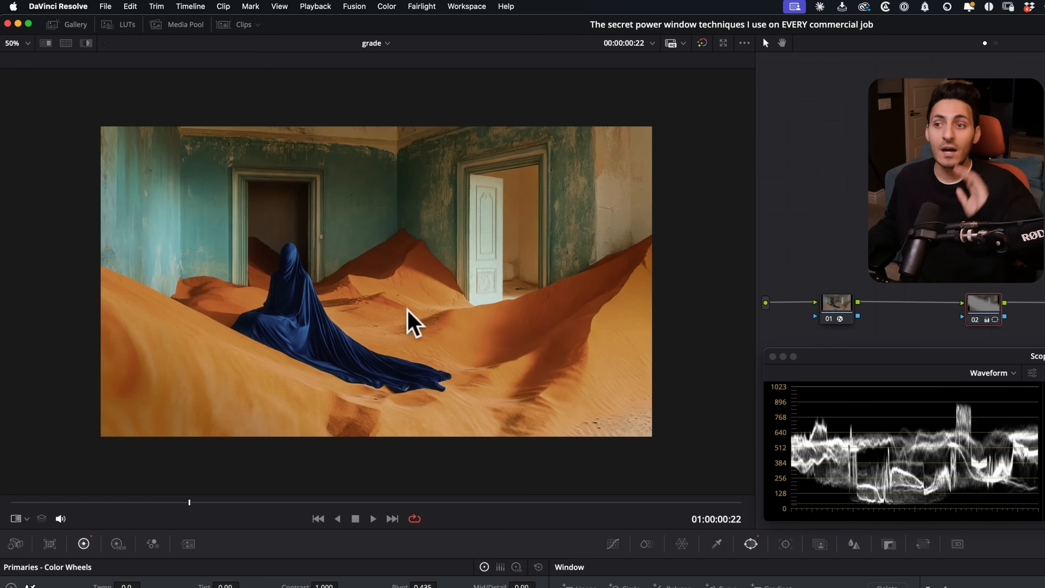
pyautogui.moveTo(550, 377)
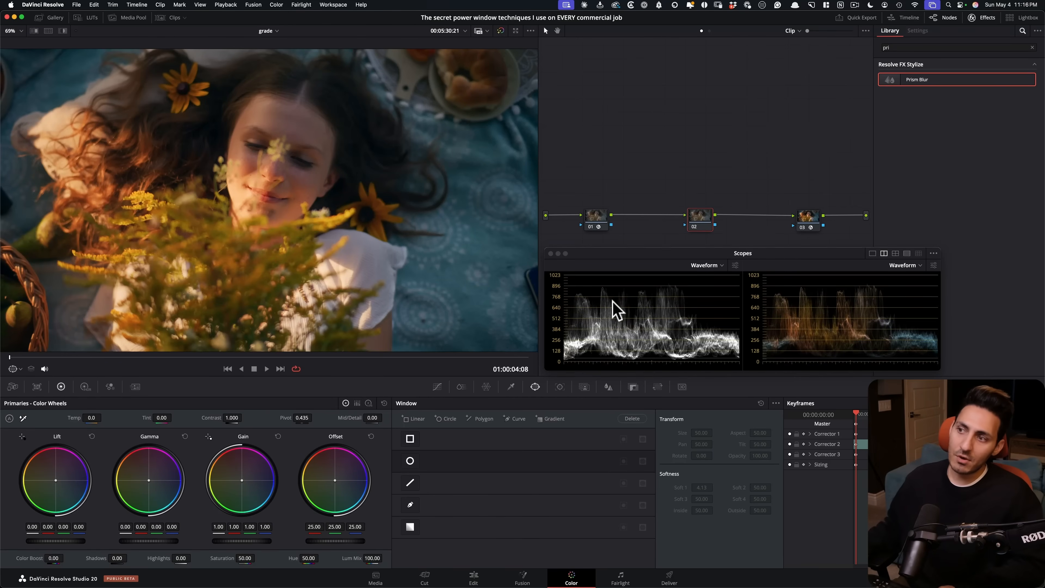
pyautogui.moveTo(625, 295)
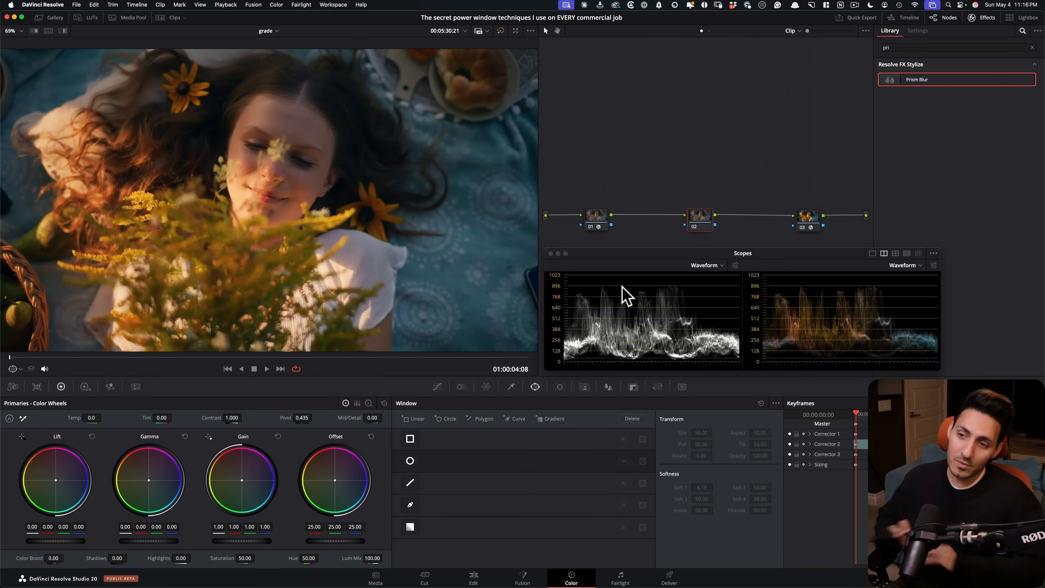
# - Show the Gallery and select the Dark album of reference stills
pyautogui.click(42, 18)
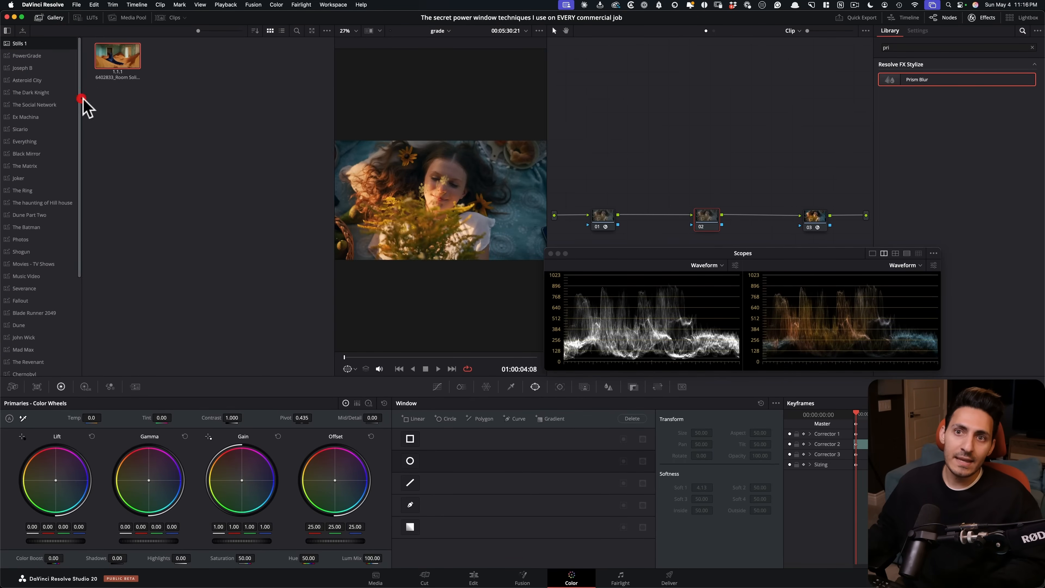
pyautogui.scroll(-3)
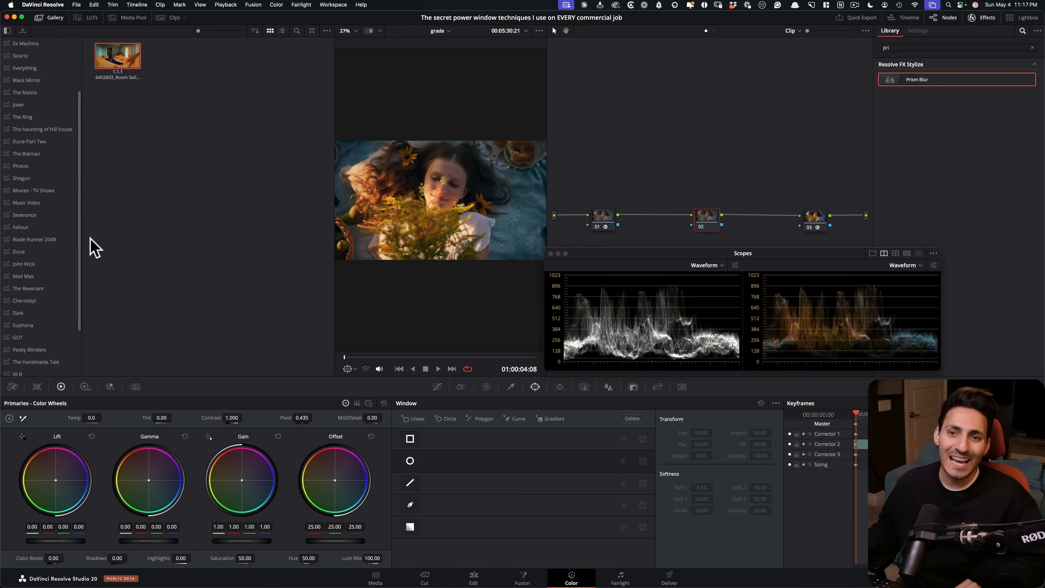
pyautogui.scroll(-3)
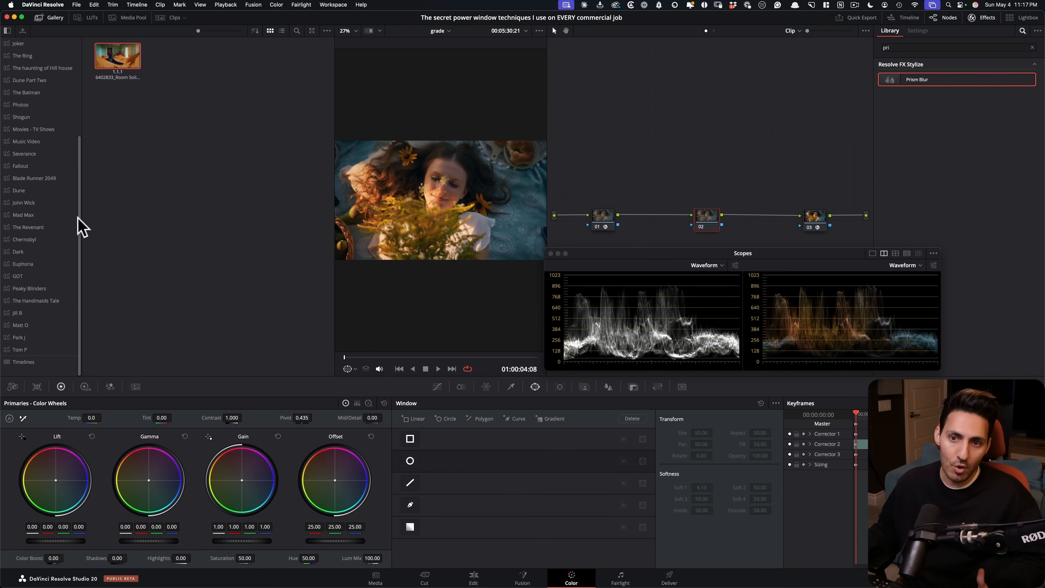
pyautogui.click(18, 251)
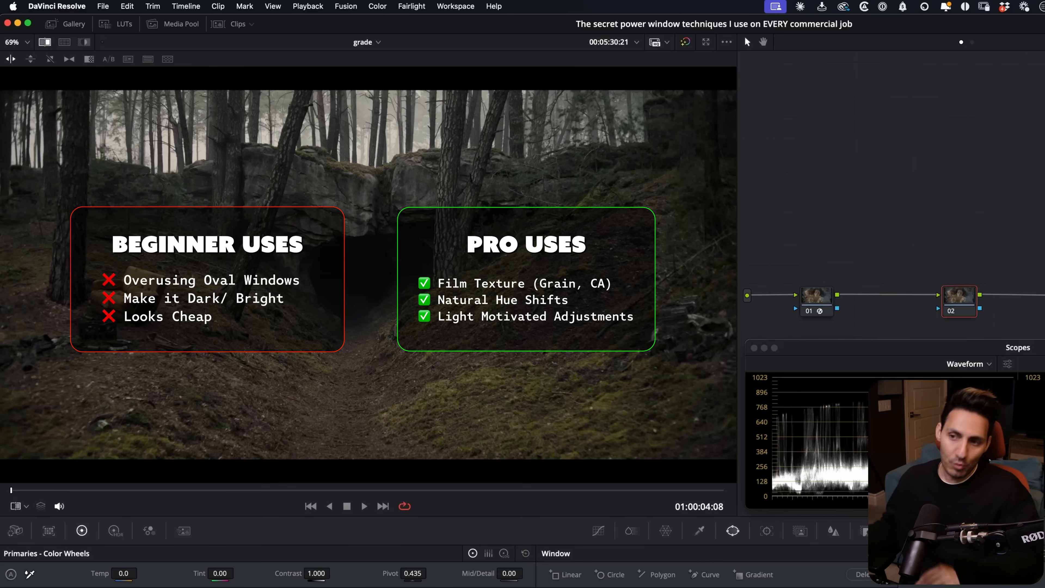
# - Select the Shogun album and view one of its reference stills
pyautogui.click(74, 24)
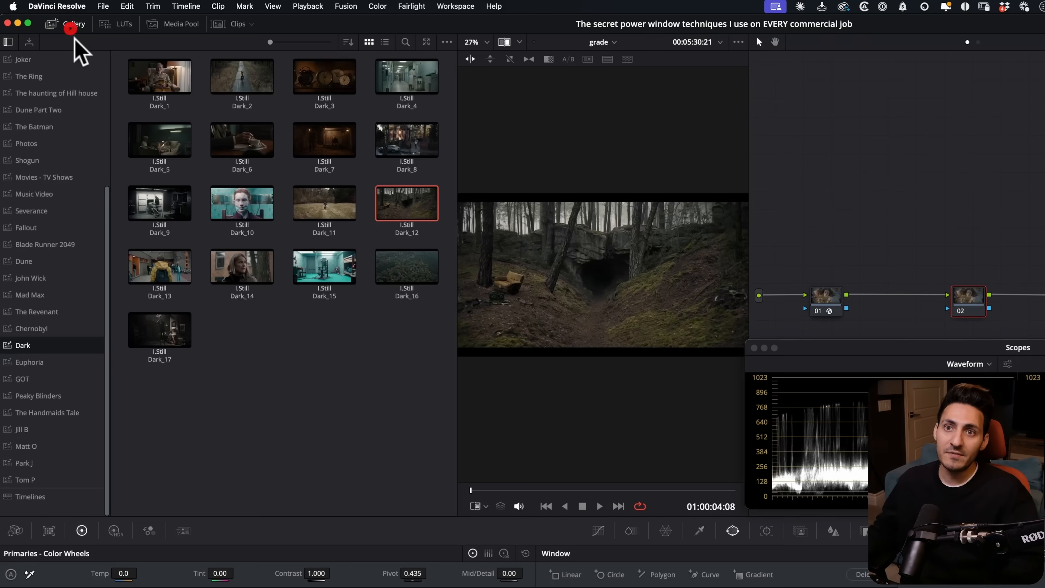
pyautogui.moveTo(50, 166)
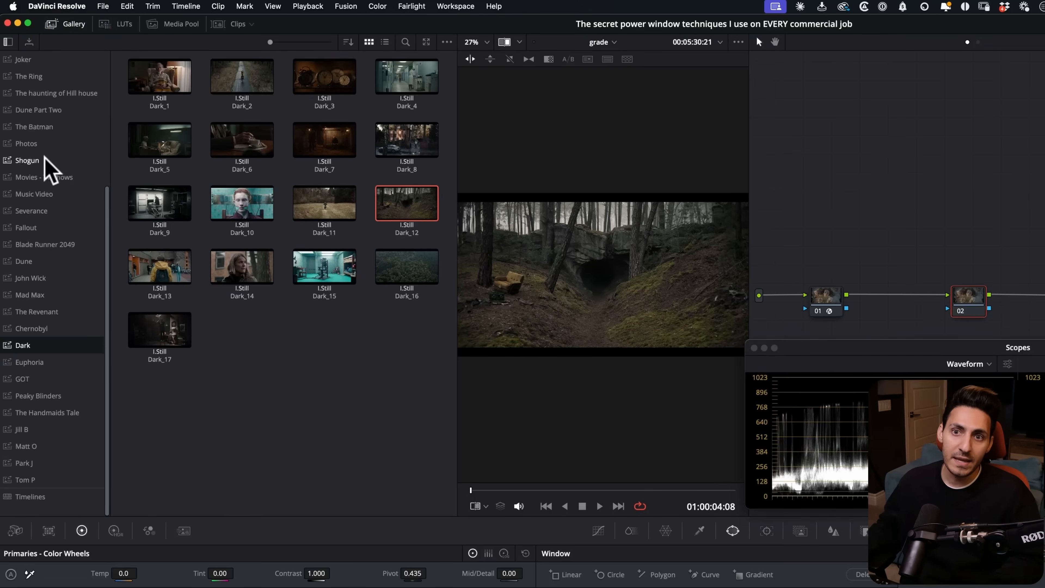
pyautogui.click(27, 160)
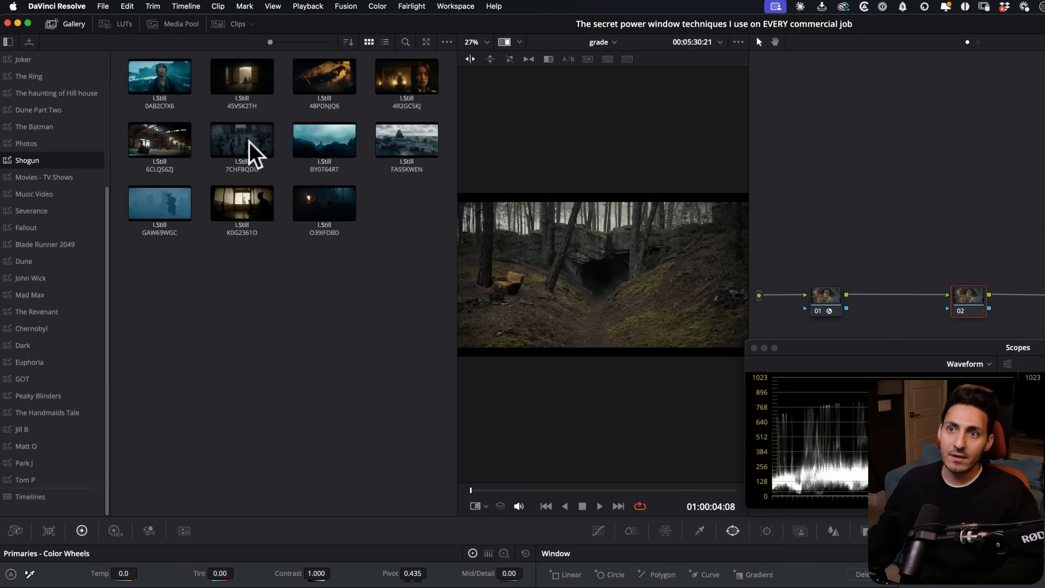
pyautogui.click(66, 24)
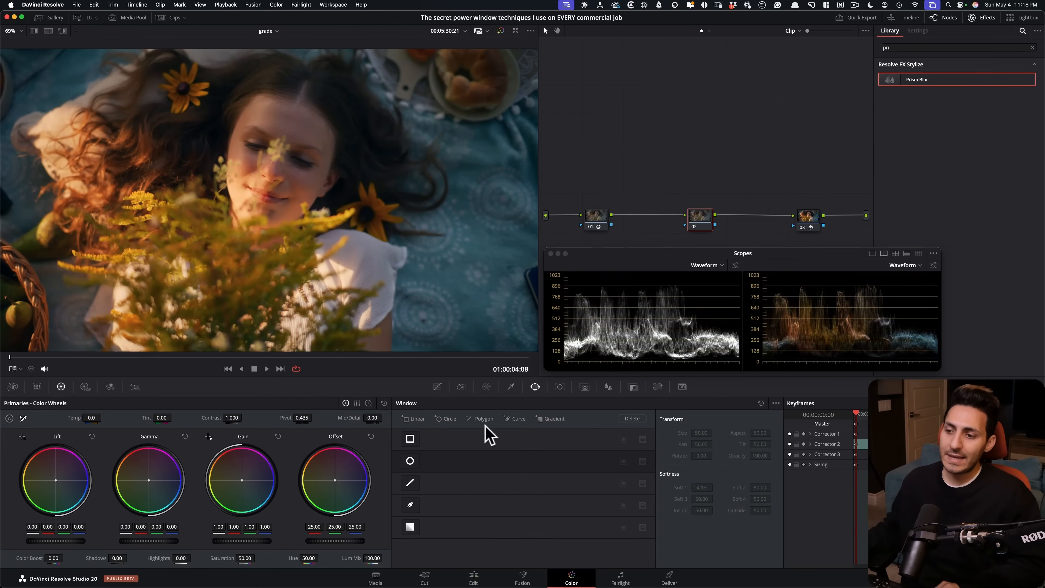
# - Add a circle window on node 02 as a soft oval (Soft 1 17.81) over the girl's face
pyautogui.click(410, 460)
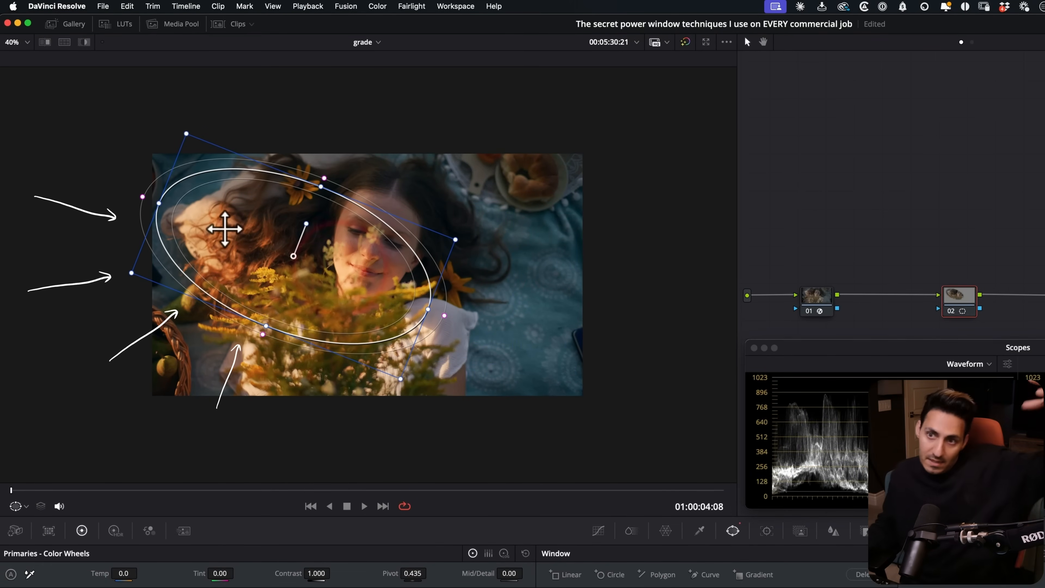
pyautogui.moveTo(226, 229); pyautogui.dragTo(403, 283)
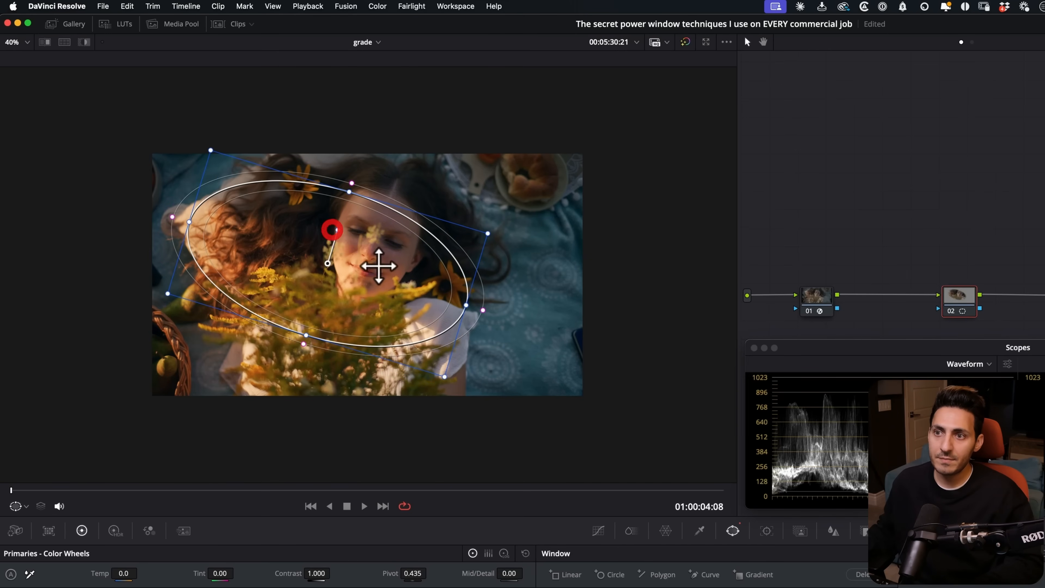
pyautogui.moveTo(380, 267); pyautogui.dragTo(405, 264)
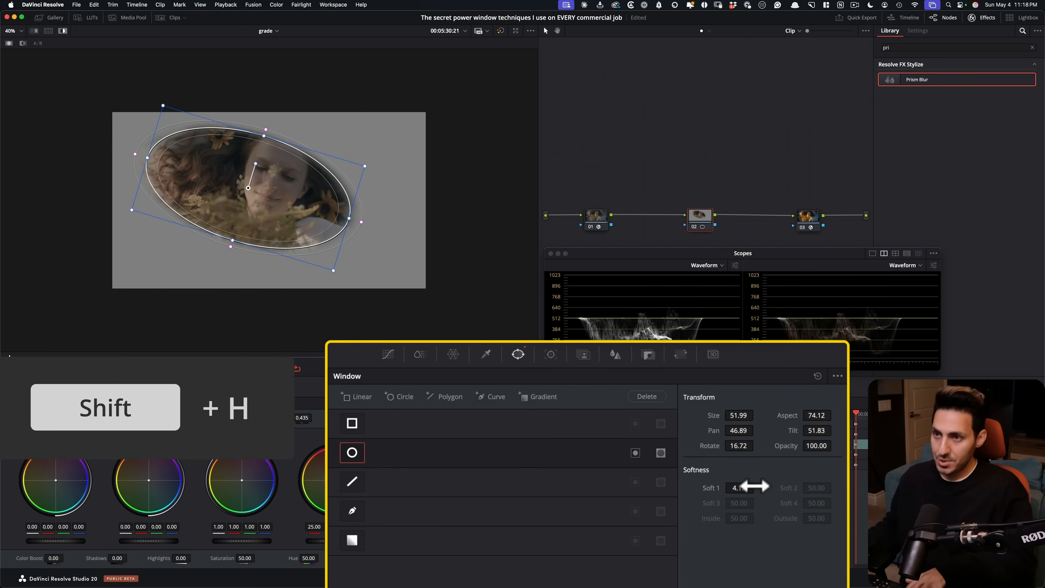
pyautogui.moveTo(739, 488); pyautogui.dragTo(757, 488)
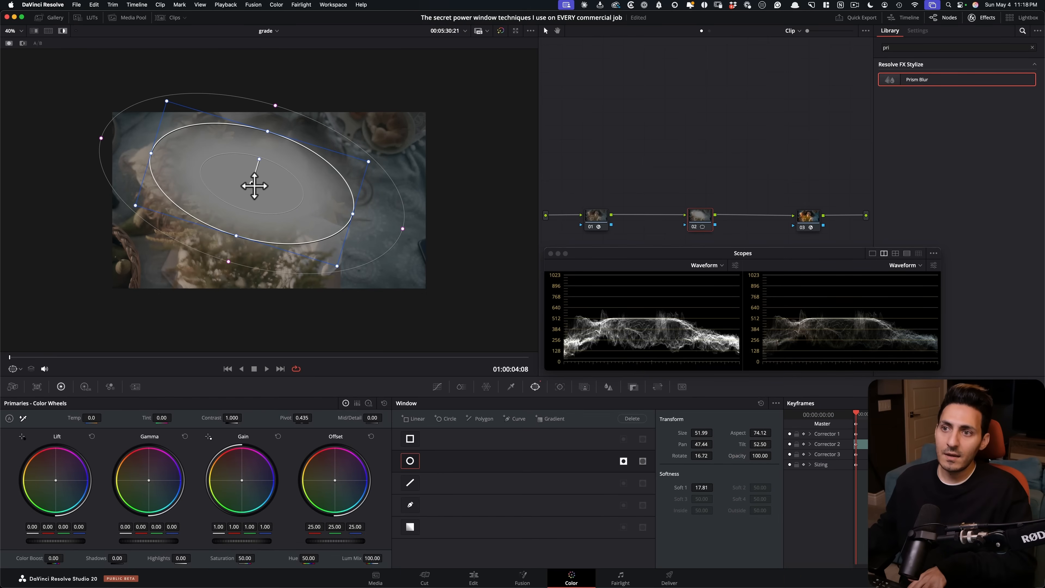
pyautogui.moveTo(256, 185); pyautogui.dragTo(272, 205)
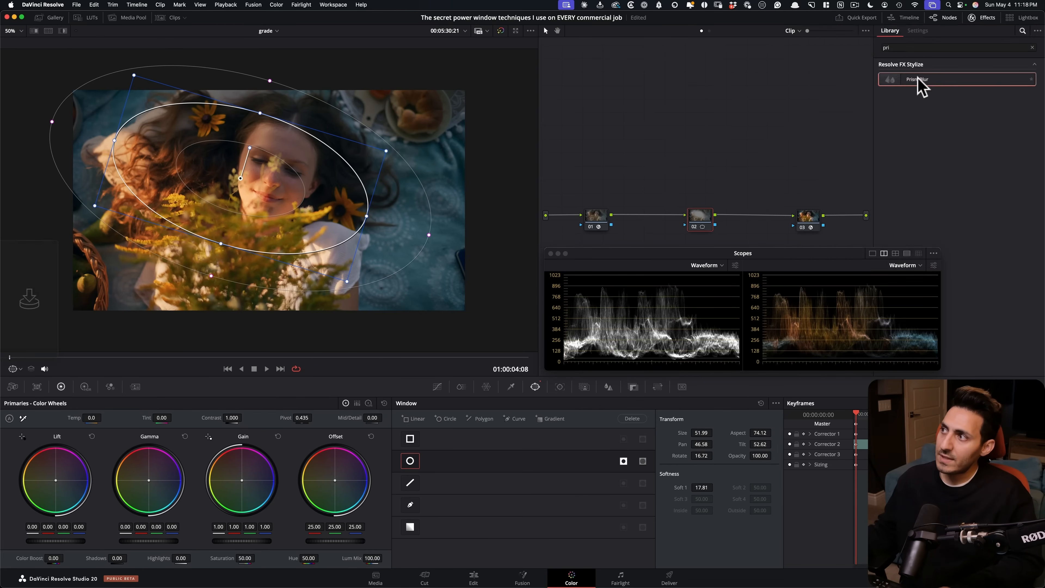
# - Apply Prism Blur from Resolve FX Stylize to node 02
pyautogui.doubleClick(920, 80)
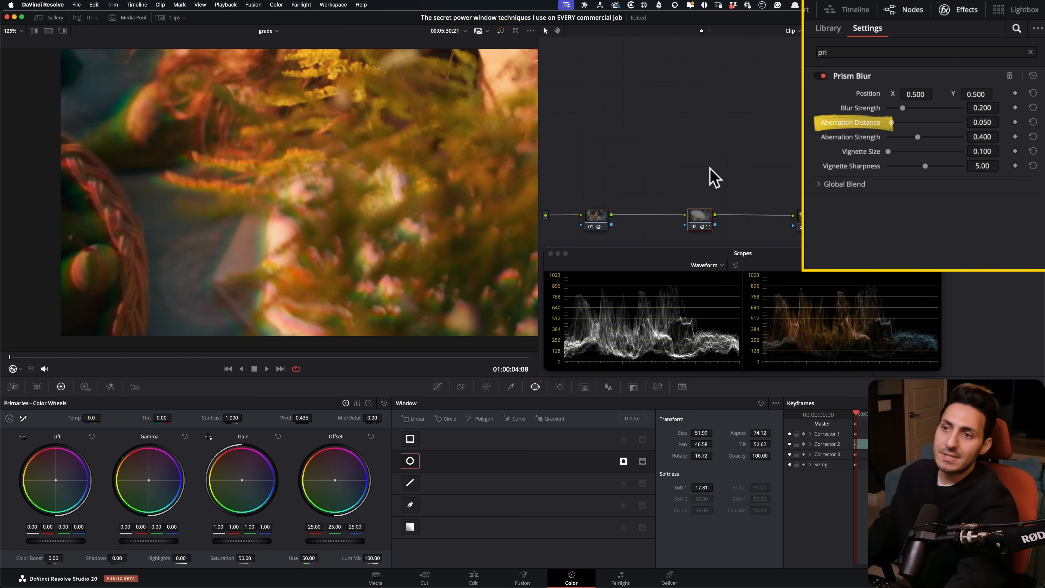
# - Lower Prism Blur to blur strength 0.122, aberration distance about 0.008, aberration strength about 0.44
pyautogui.moveTo(899, 122); pyautogui.dragTo(883, 122)
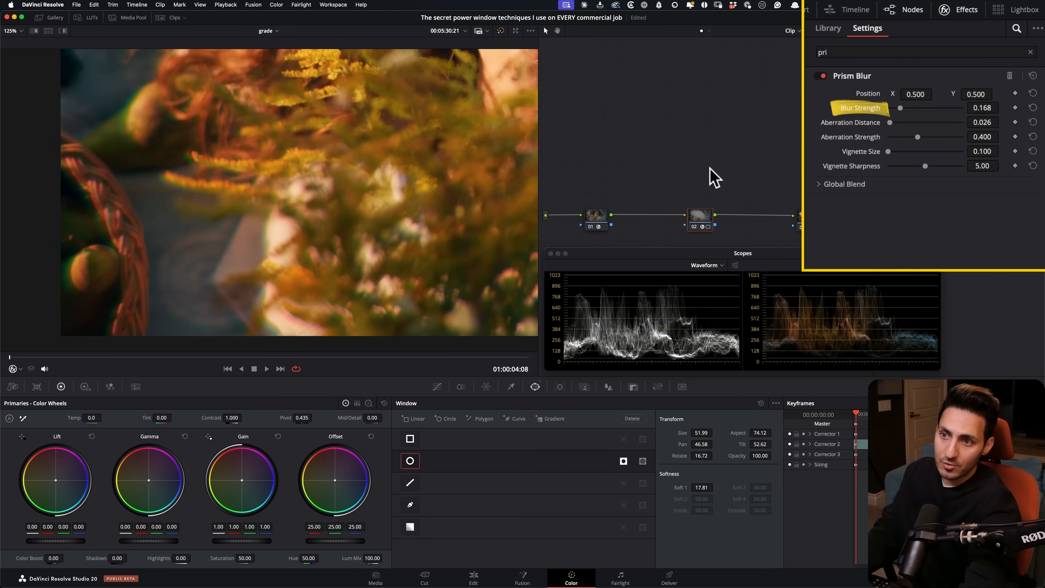
pyautogui.moveTo(899, 107); pyautogui.dragTo(894, 108)
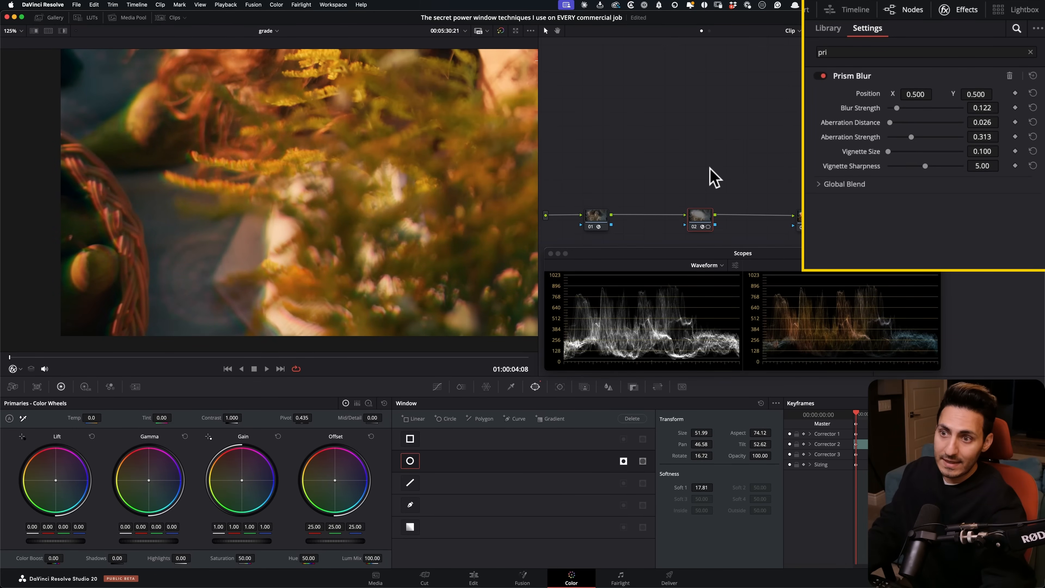
pyautogui.moveTo(929, 136); pyautogui.dragTo(908, 136)
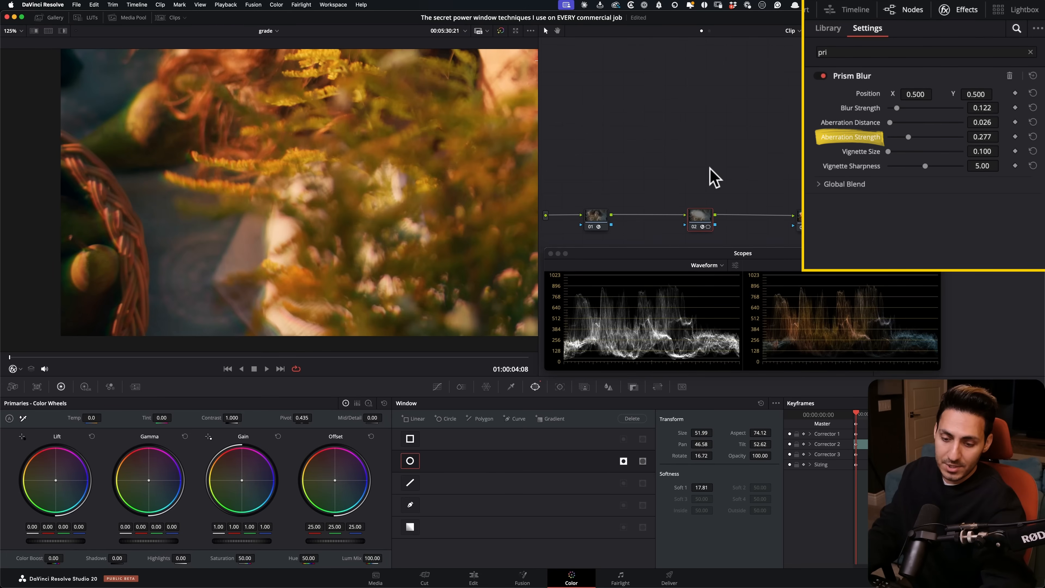
pyautogui.moveTo(908, 137); pyautogui.dragTo(891, 137)
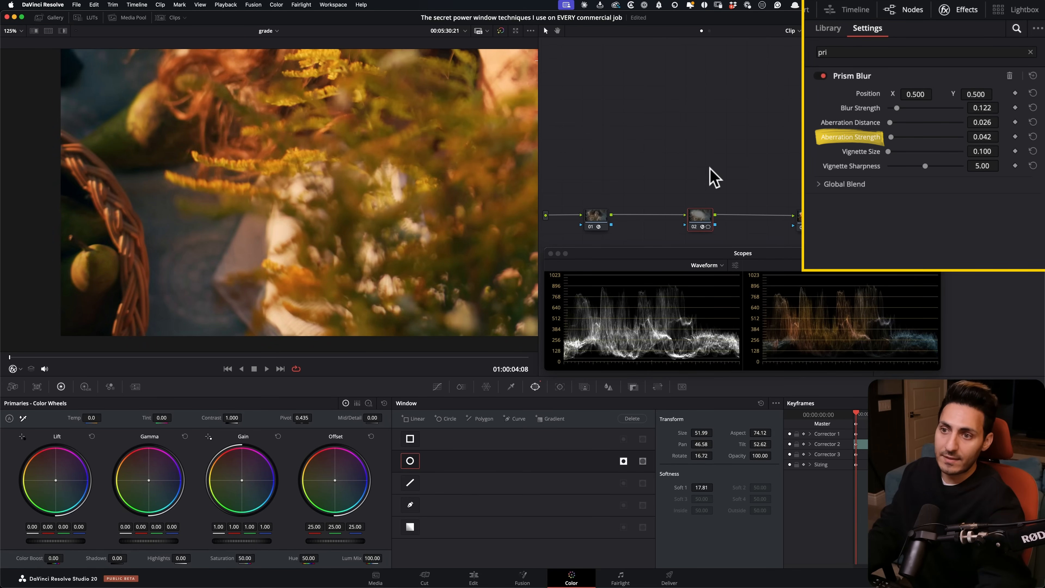
pyautogui.moveTo(891, 137); pyautogui.dragTo(921, 137)
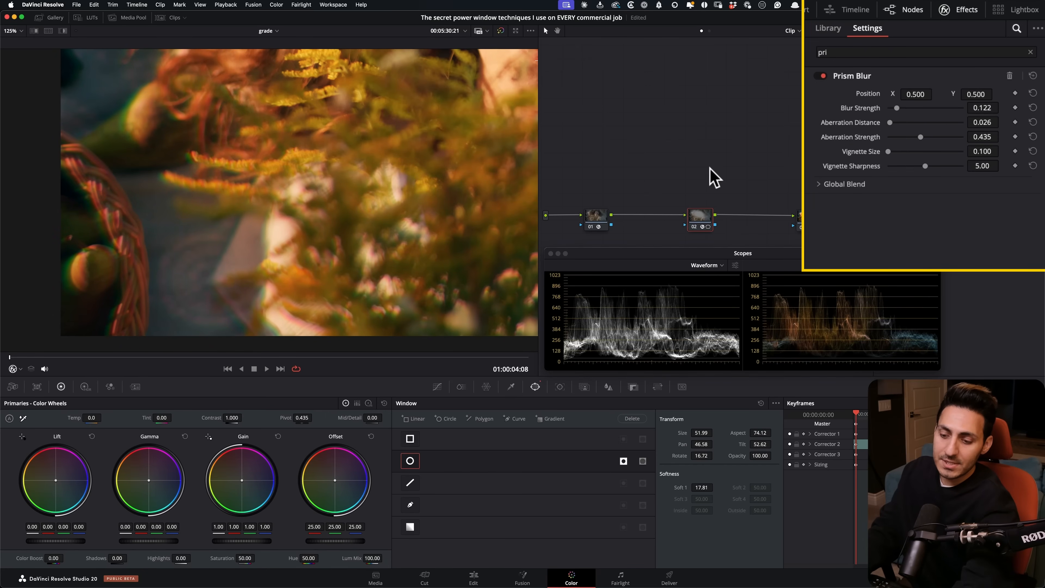
pyautogui.moveTo(910, 122); pyautogui.dragTo(892, 122)
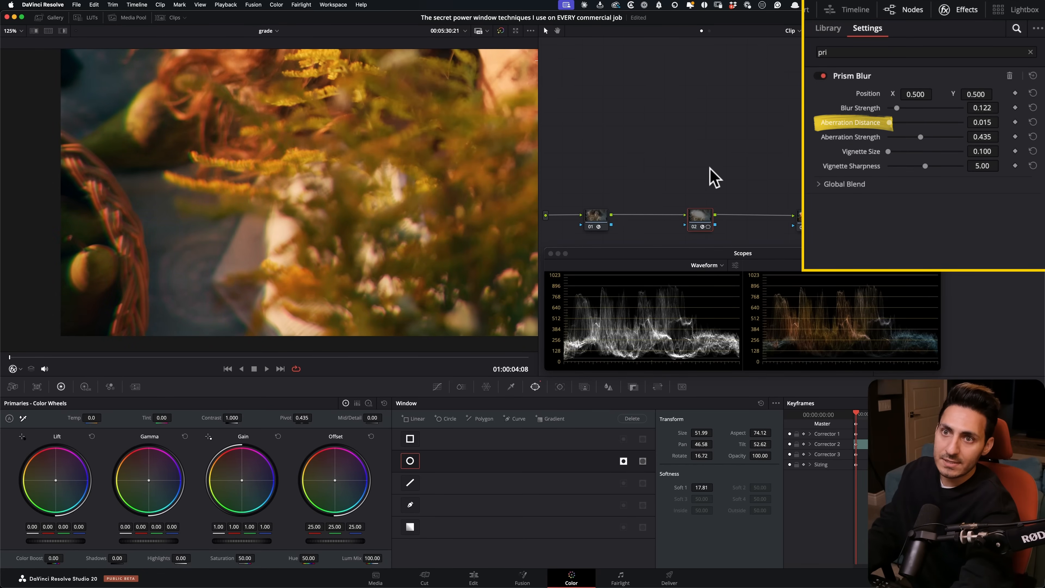
pyautogui.moveTo(905, 123); pyautogui.dragTo(900, 123)
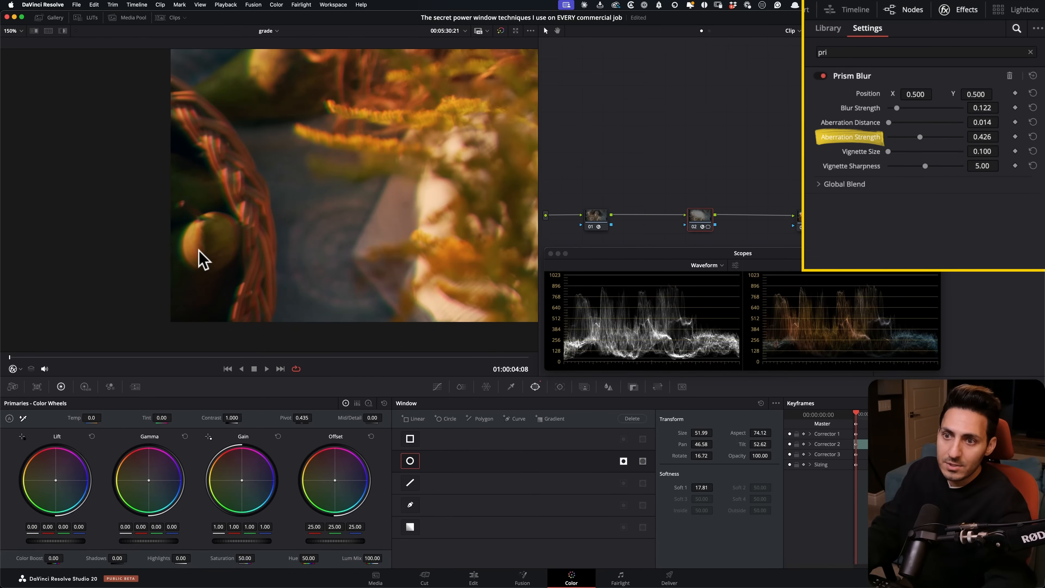
pyautogui.moveTo(919, 137); pyautogui.dragTo(920, 136)
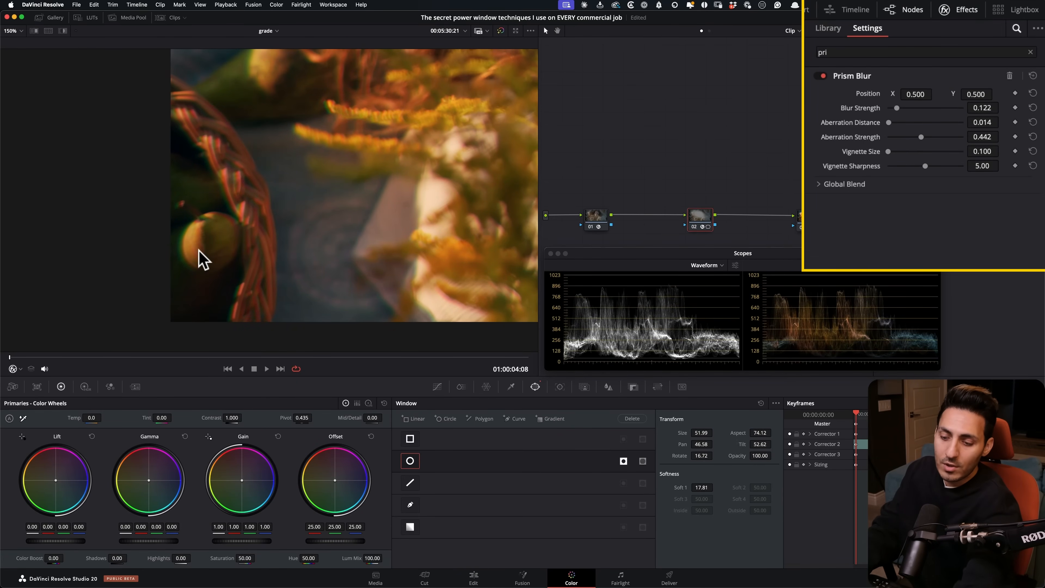
pyautogui.moveTo(889, 122); pyautogui.dragTo(885, 122)
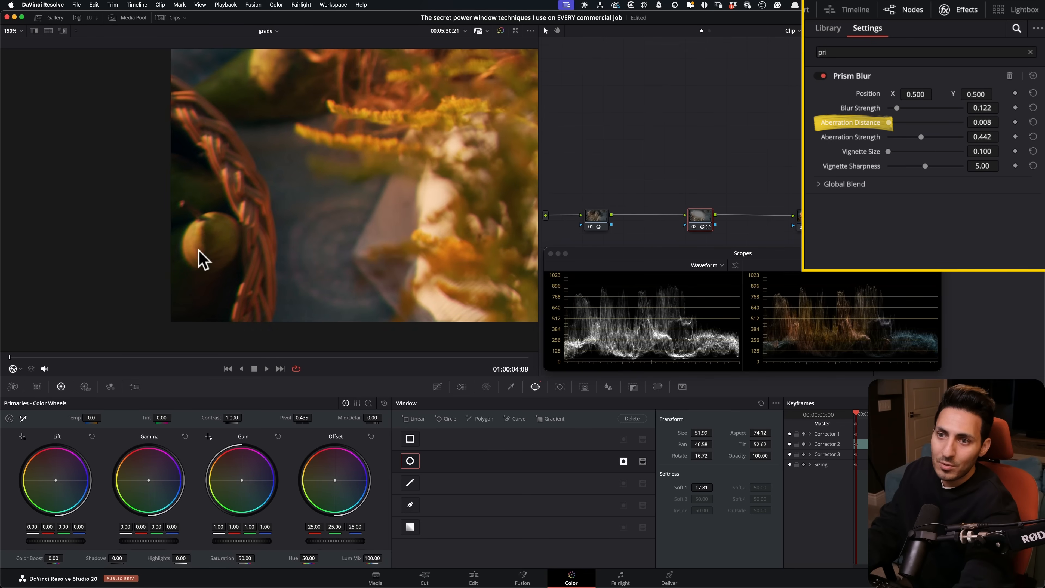
pyautogui.click(982, 122)
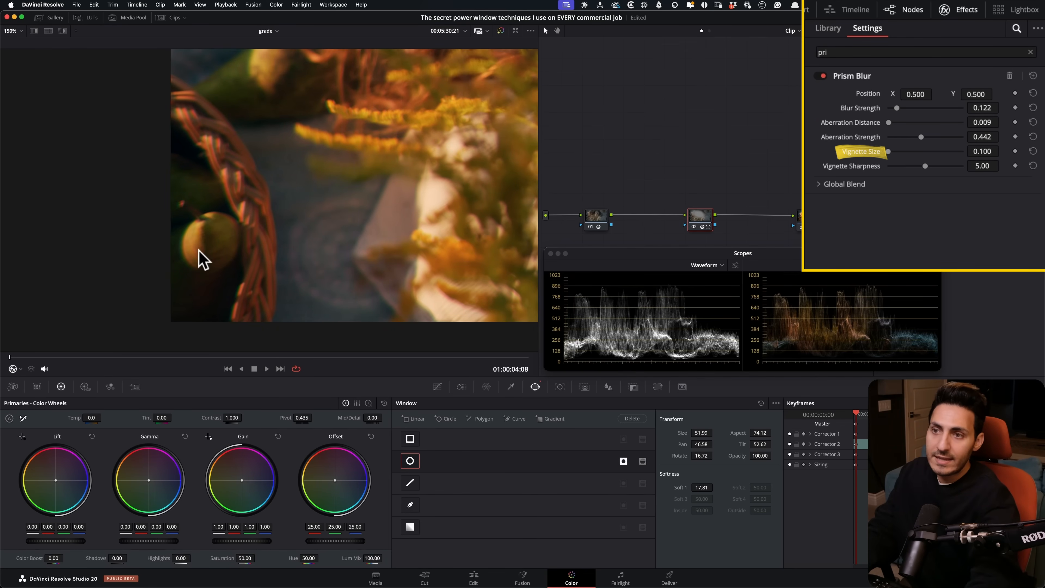
pyautogui.moveTo(899, 151); pyautogui.dragTo(913, 151)
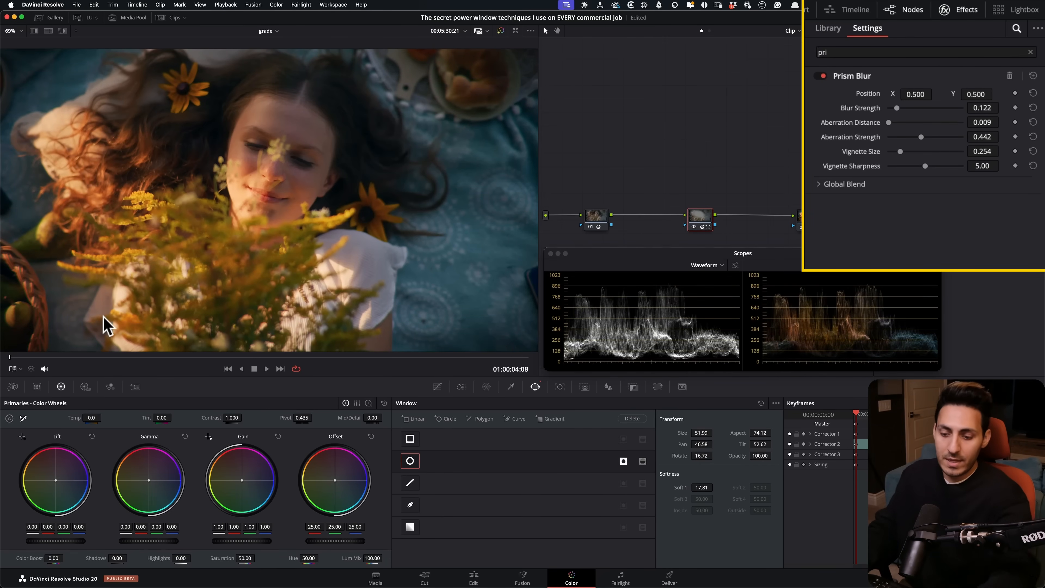
pyautogui.moveTo(899, 152); pyautogui.dragTo(902, 151)
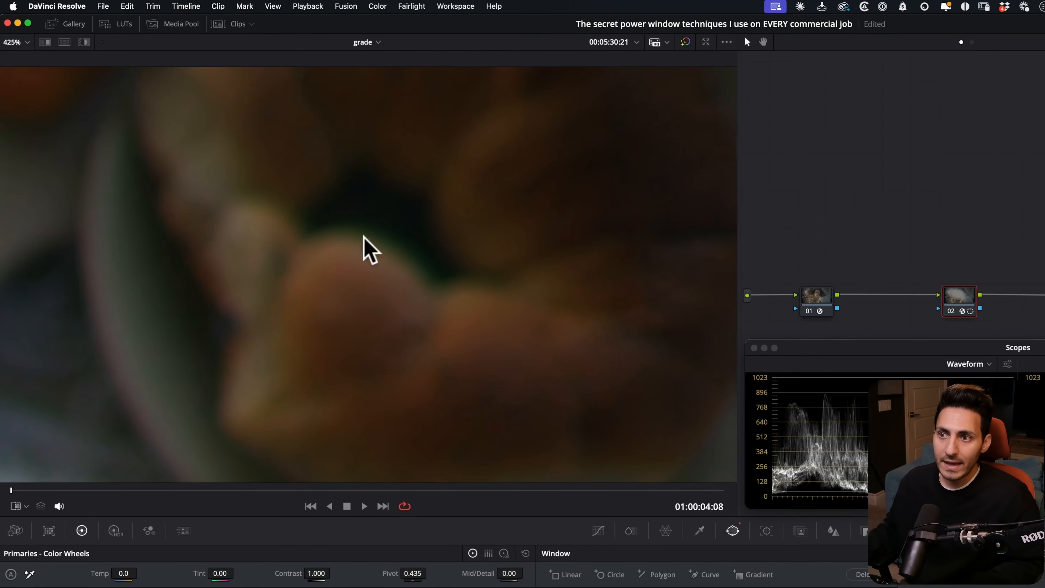
pyautogui.moveTo(363, 276)
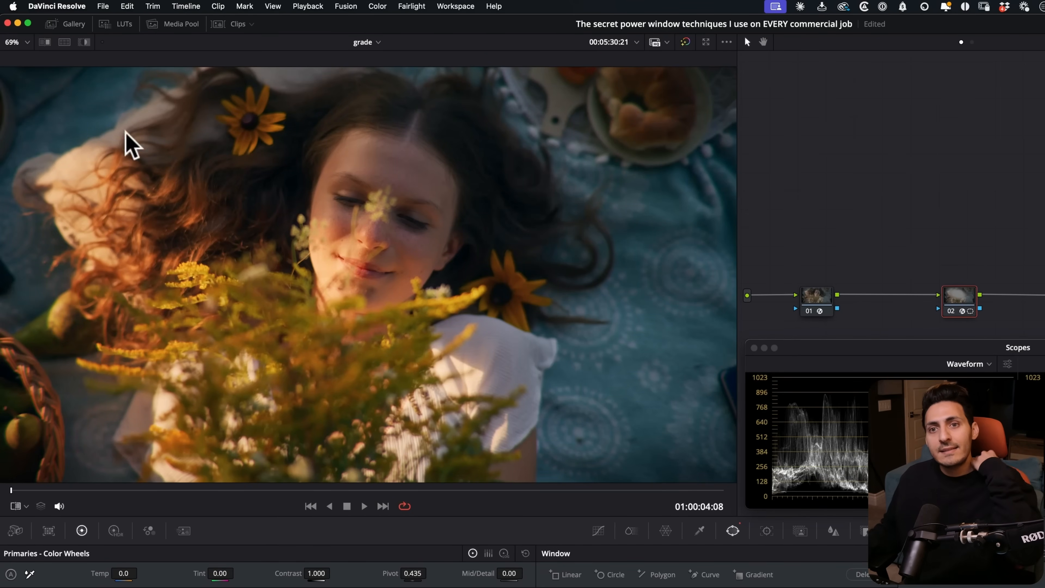
pyautogui.moveTo(126, 297)
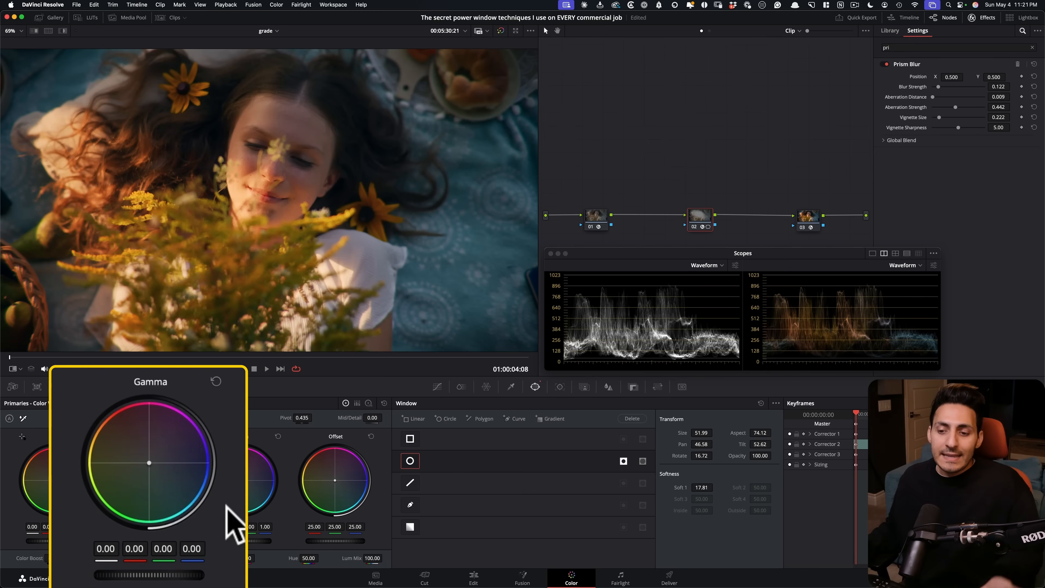
pyautogui.moveTo(235, 526)
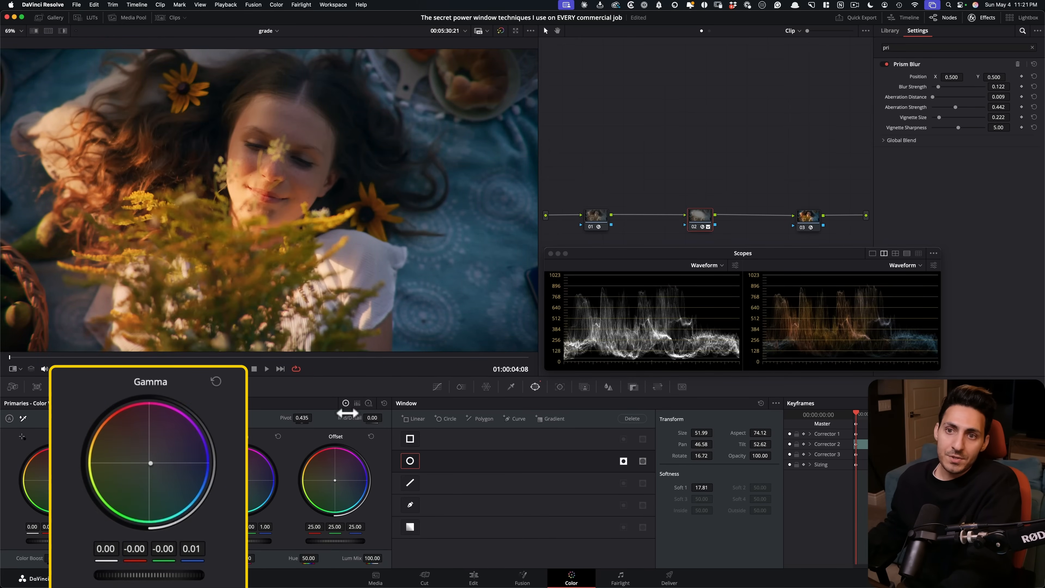
pyautogui.moveTo(350, 410)
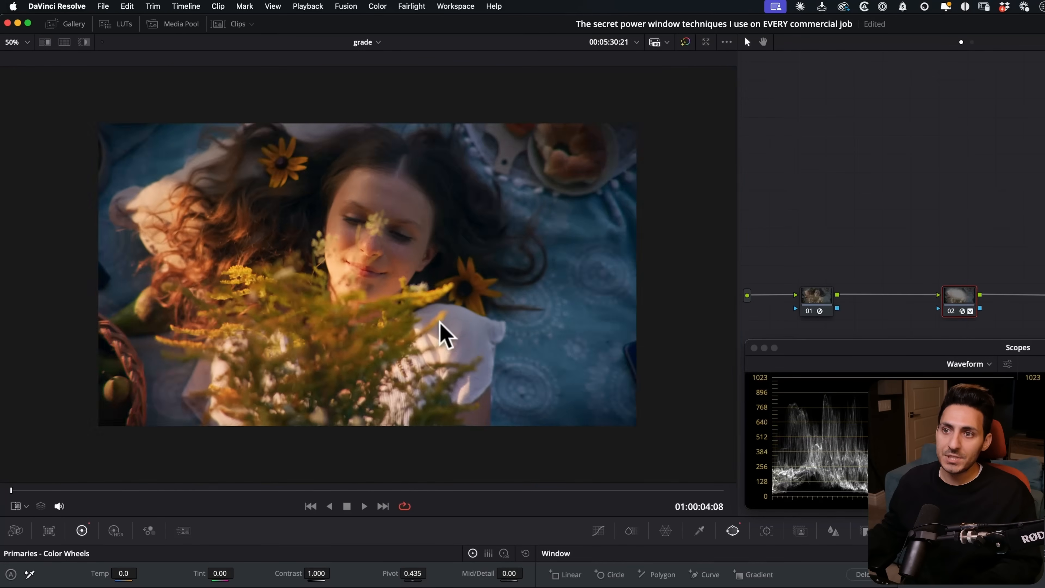
pyautogui.moveTo(434, 297)
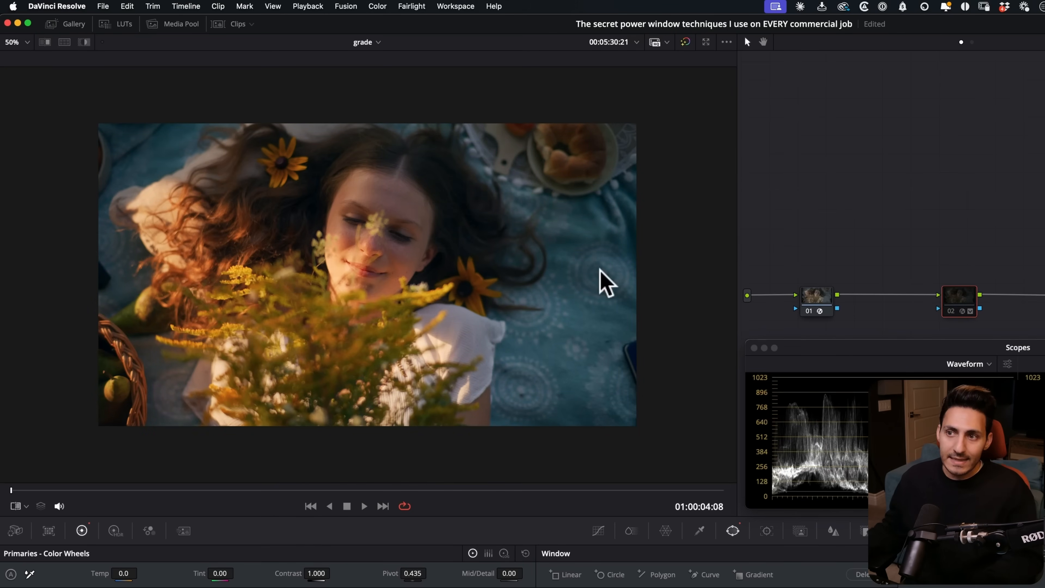
pyautogui.moveTo(697, 270)
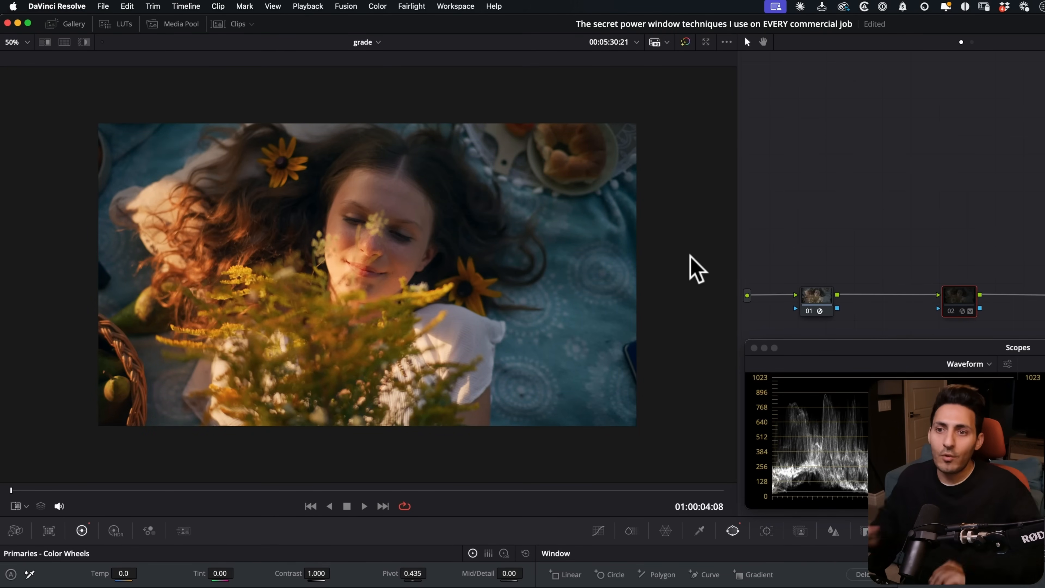
pyautogui.moveTo(522, 370)
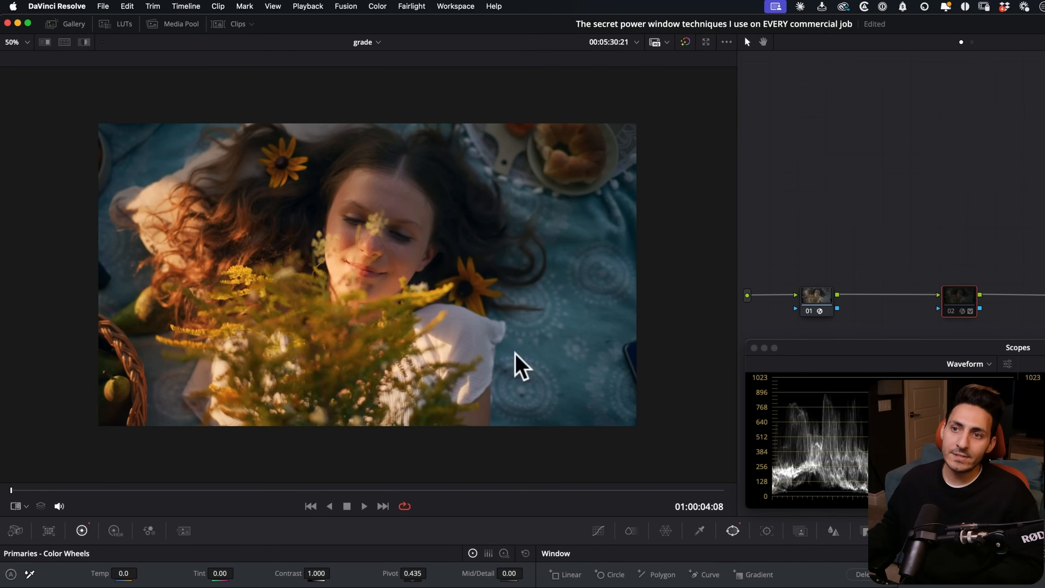
pyautogui.click(970, 311)
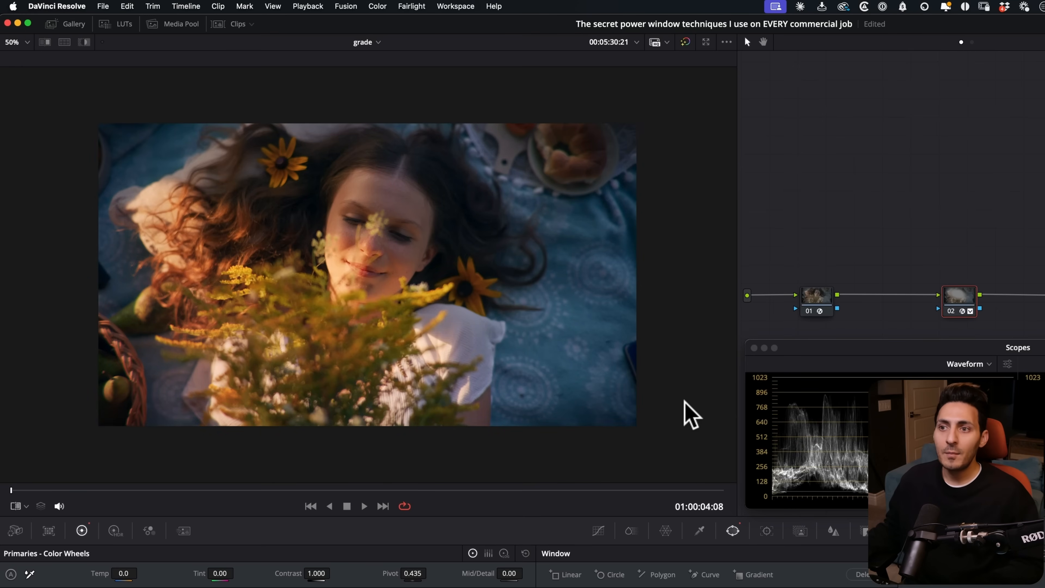
pyautogui.moveTo(336, 426)
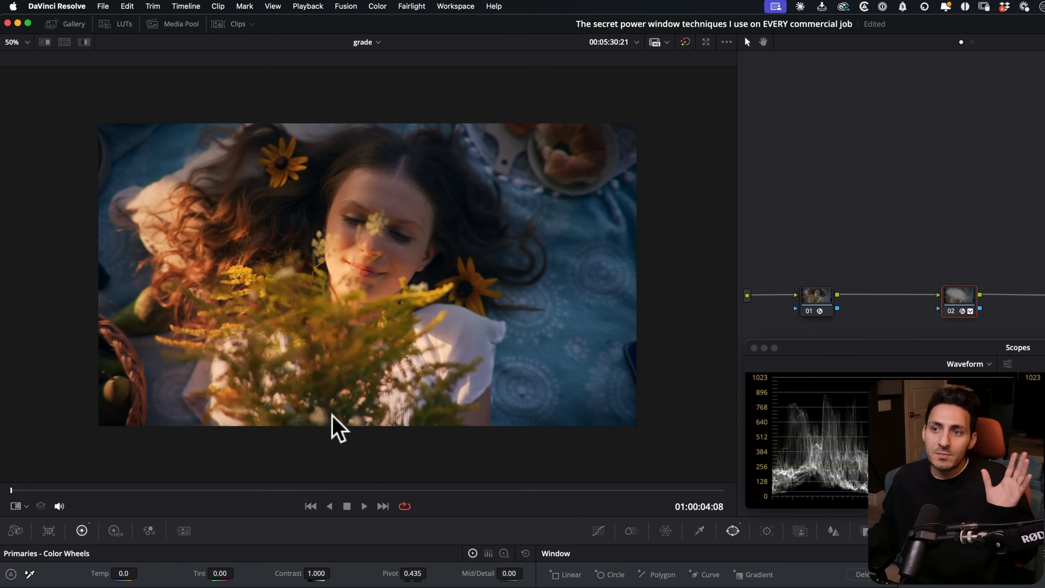
pyautogui.moveTo(210, 314)
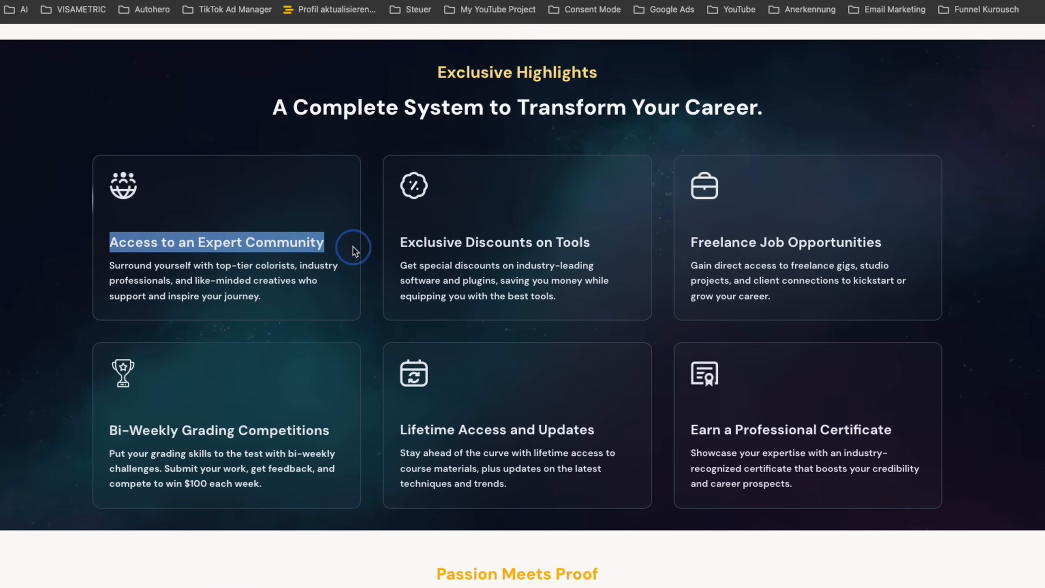
# - Scroll the course landing page from Exclusive Highlights down through the student stories
pyautogui.scroll(-3)
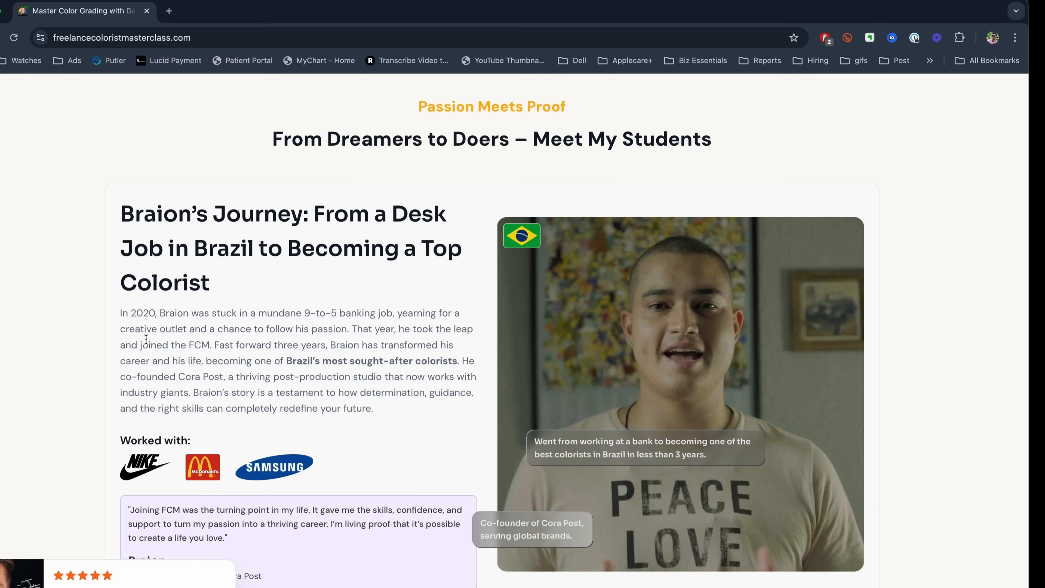
pyautogui.scroll(-3)
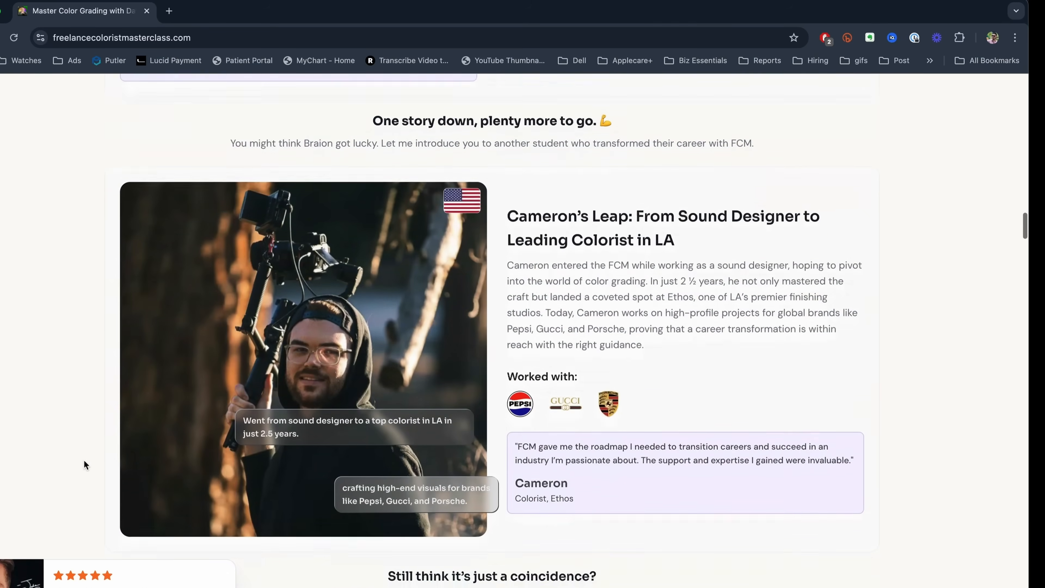
pyautogui.scroll(-3)
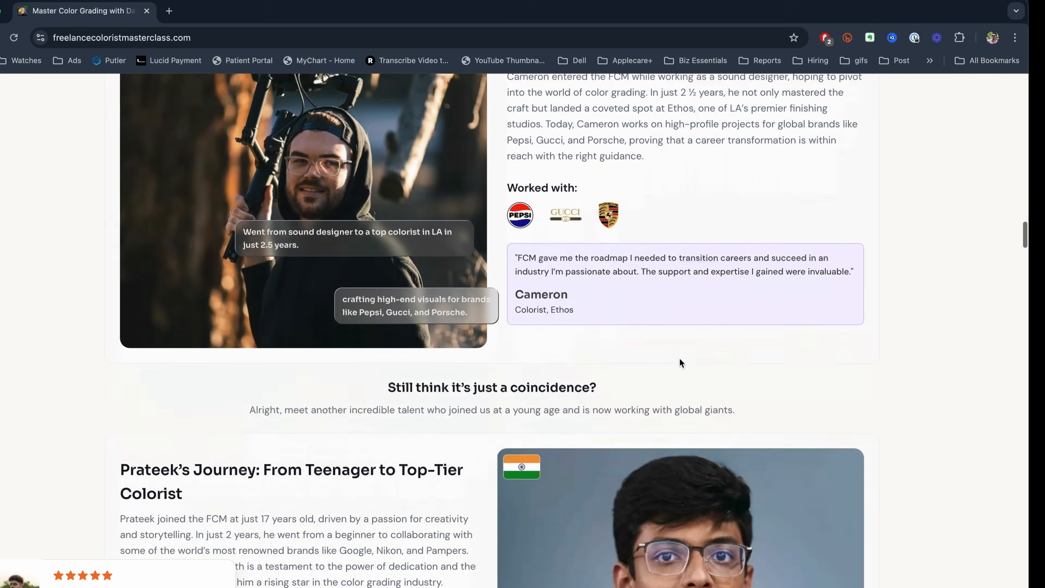
pyautogui.scroll(-3)
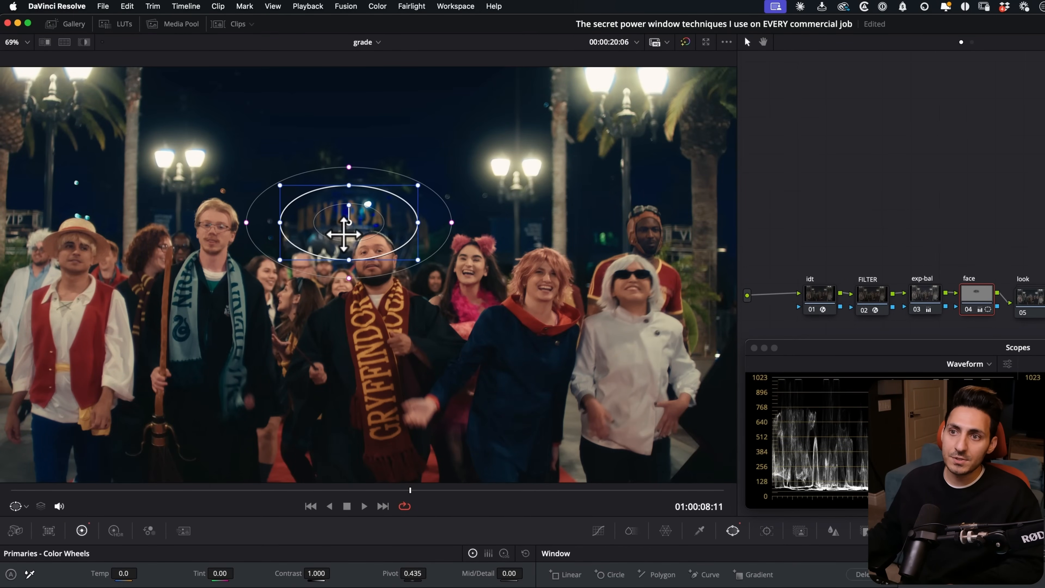
# - Drag the soft circular power window from the face node onto the Universal globe
pyautogui.moveTo(348, 223); pyautogui.dragTo(355, 223)
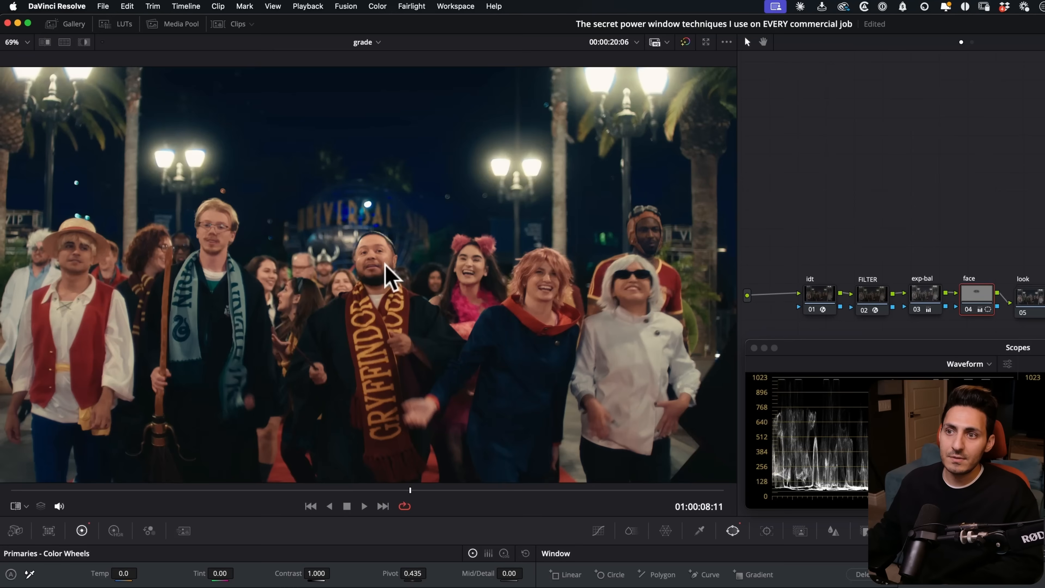
pyautogui.moveTo(623, 453)
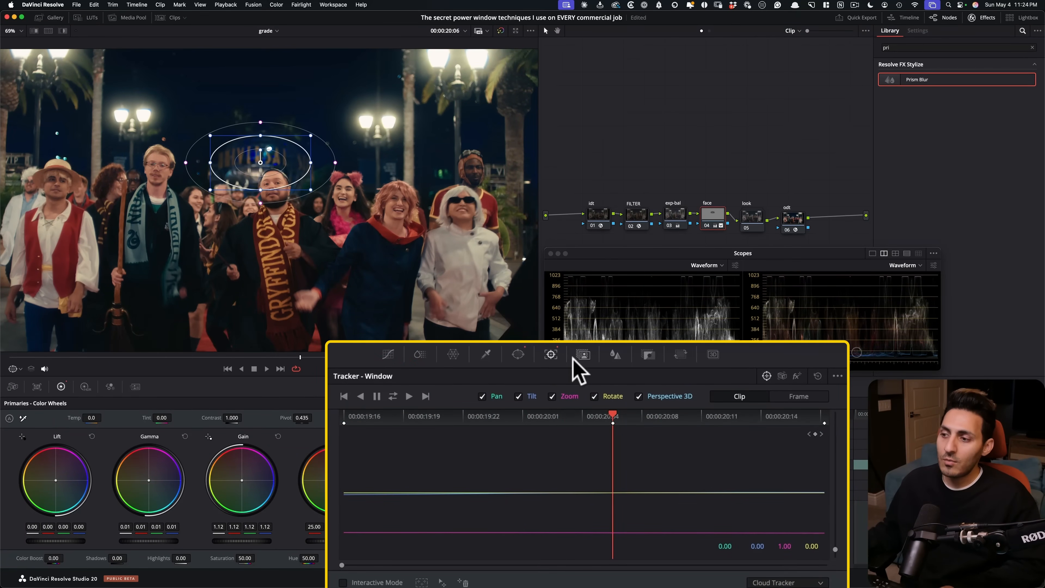
# - Bring up the AI Magic Mask palette on the face node and check its Show Strokes options
pyautogui.click(581, 353)
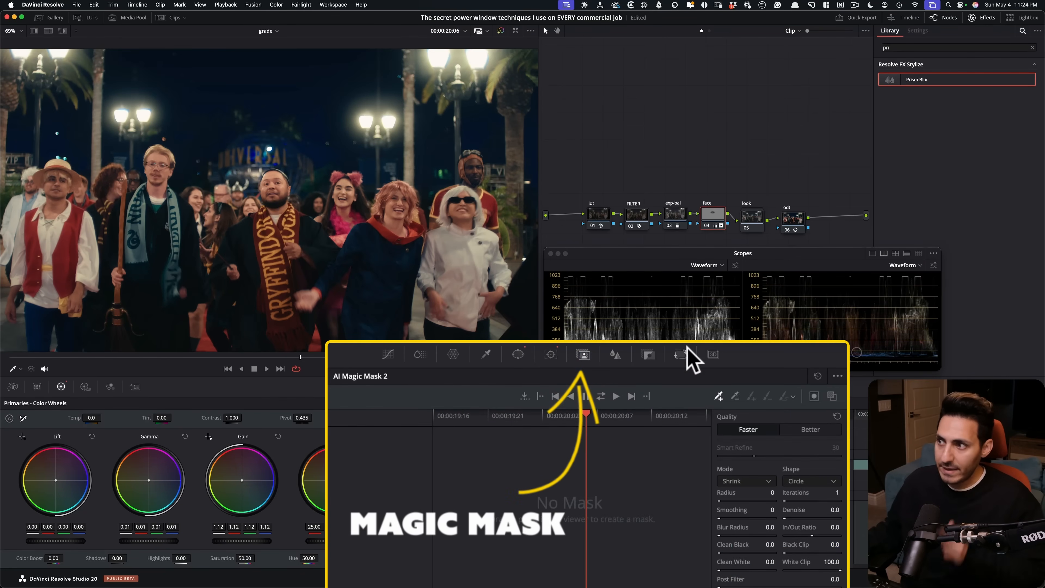
pyautogui.click(585, 396)
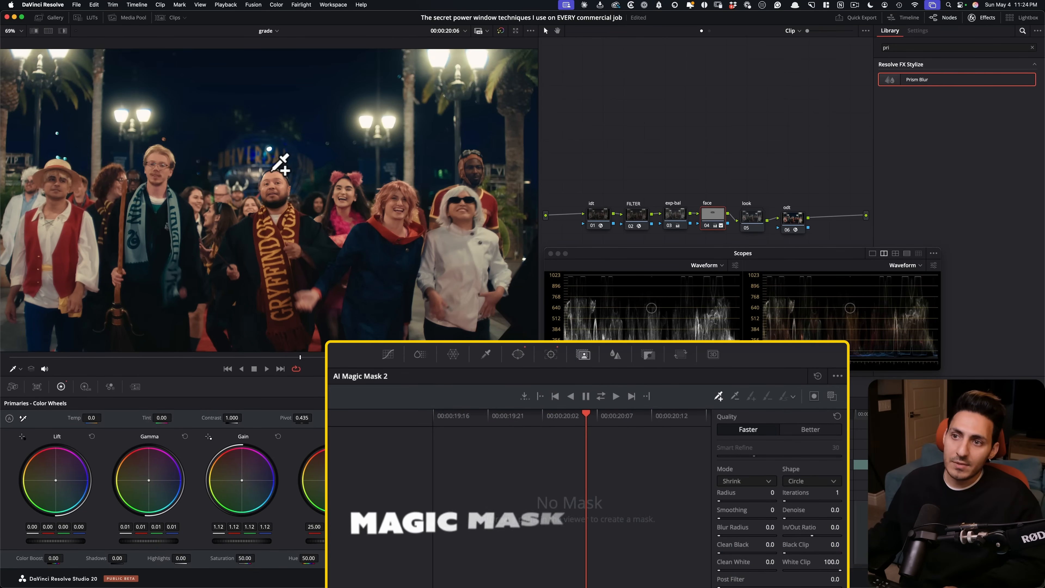
pyautogui.click(810, 376)
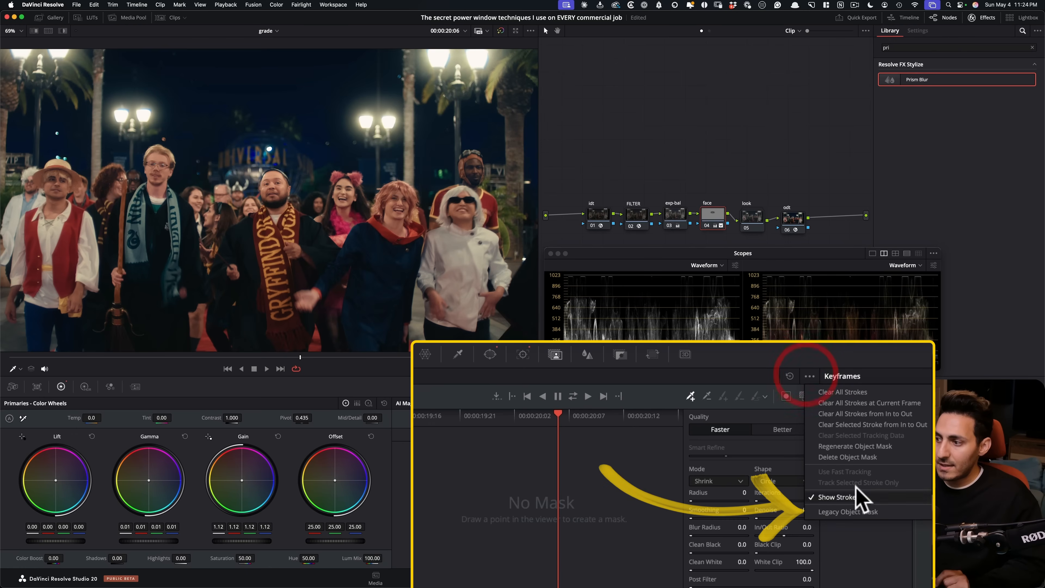
pyautogui.moveTo(849, 511)
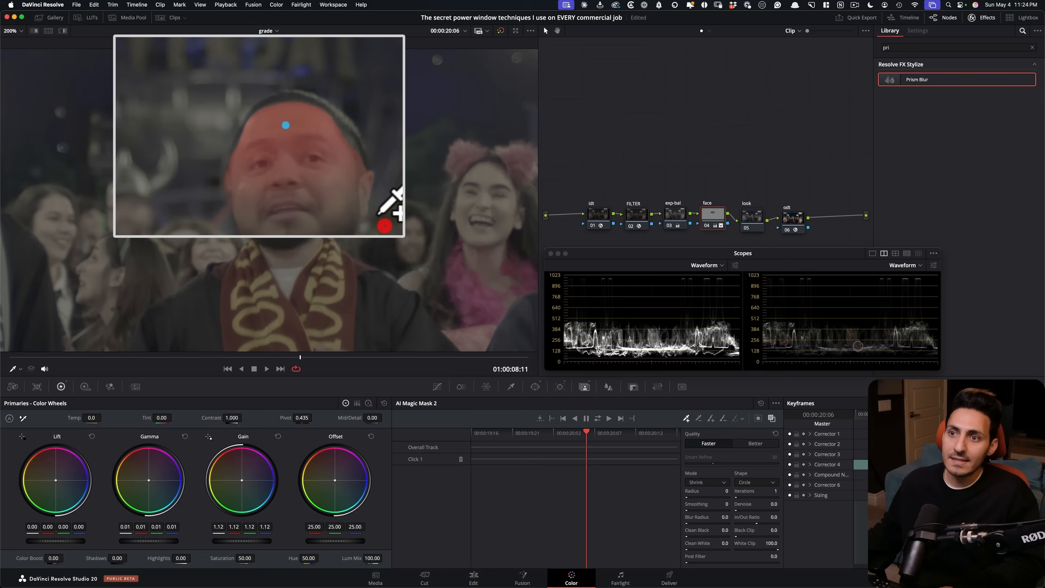
# - Switch the Magic Mask quality to Better and hide the red mask overlay in the viewer
pyautogui.click(783, 429)
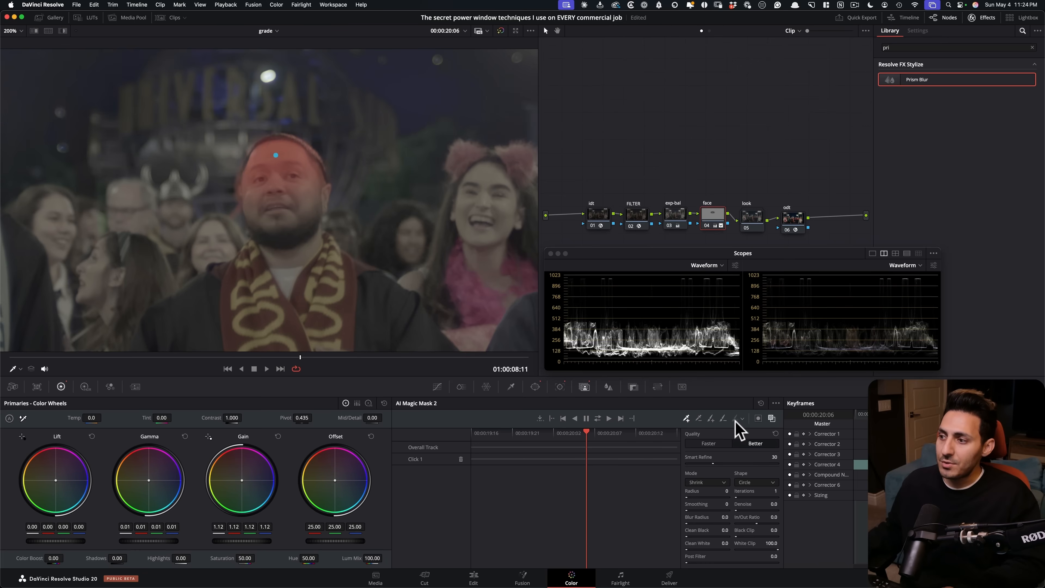
pyautogui.click(785, 395)
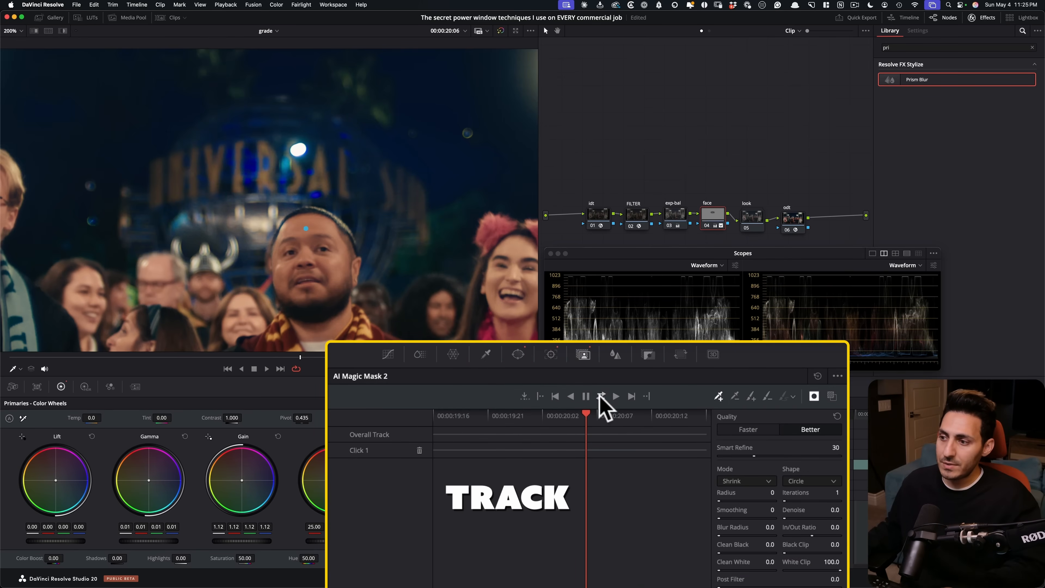
# - Track the man's Magic Mask forward through the shot, then reselect the picnic portrait clip
pyautogui.click(599, 396)
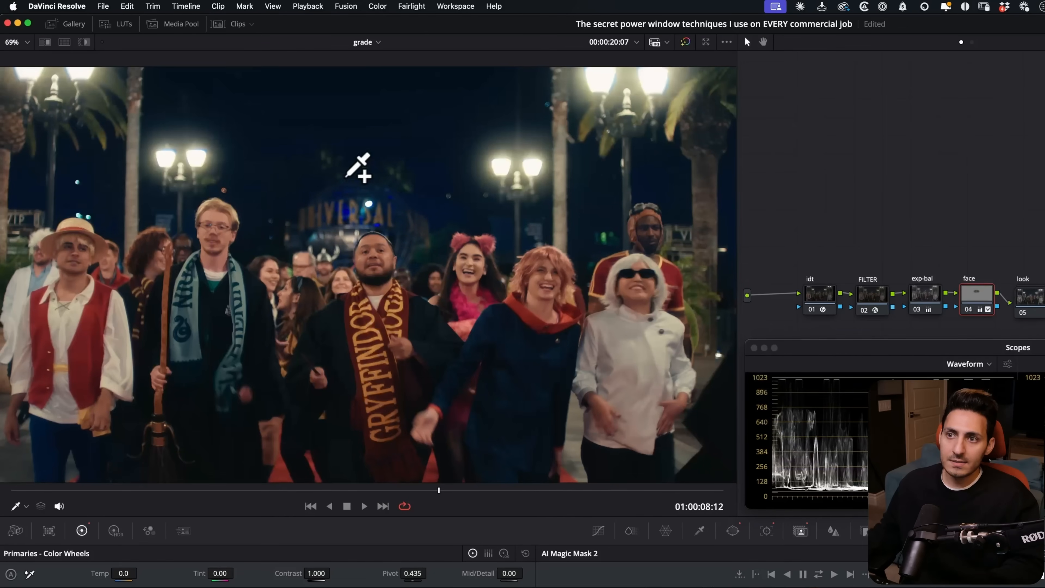
pyautogui.moveTo(393, 252)
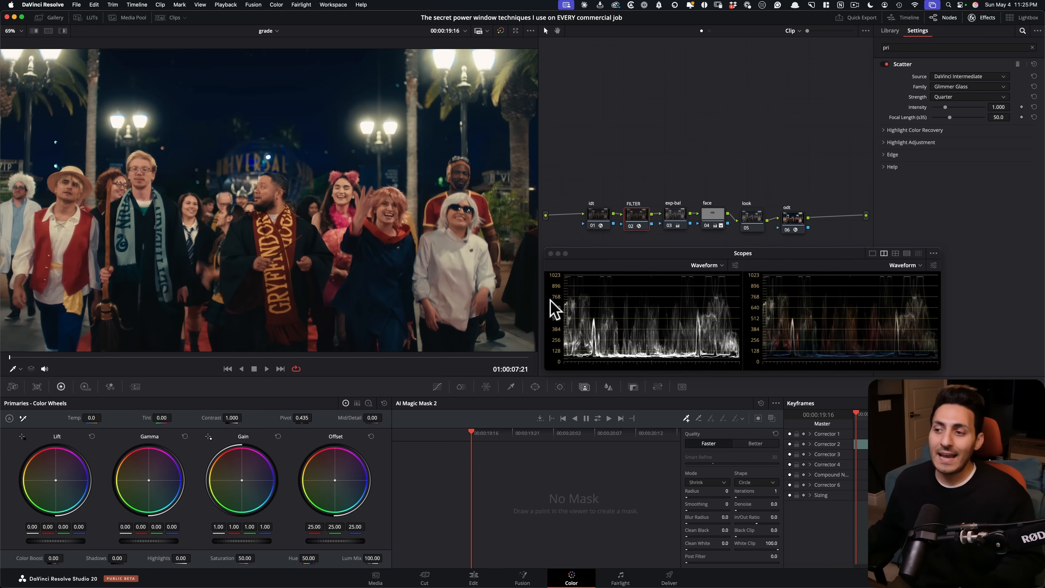
pyautogui.moveTo(634, 259)
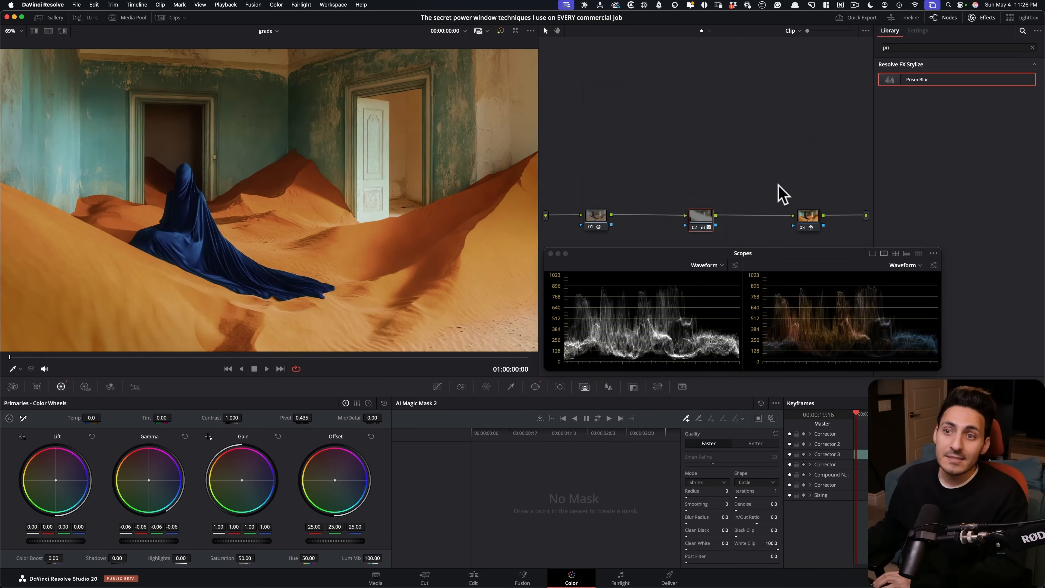
pyautogui.click(918, 30)
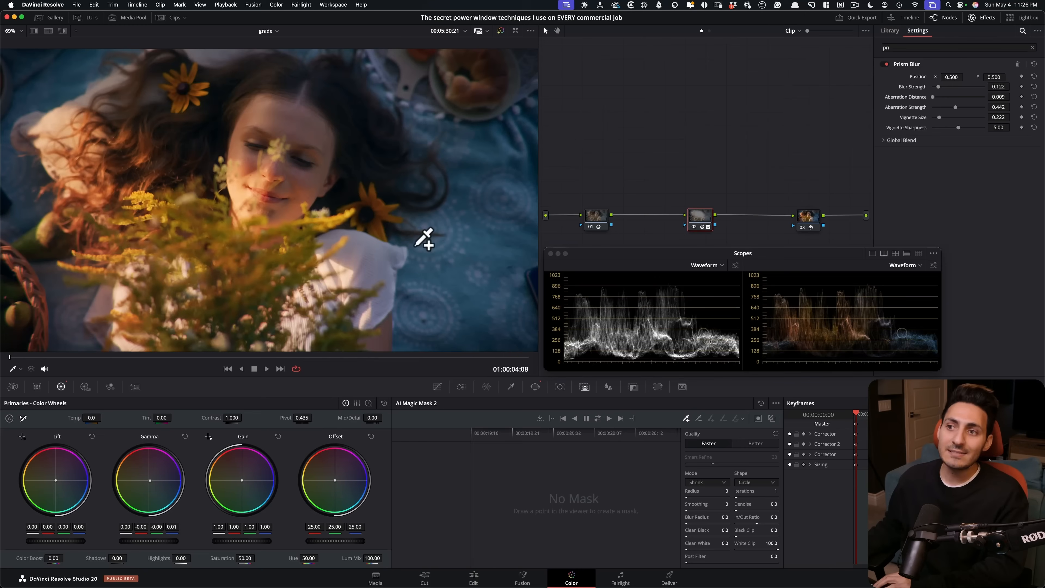